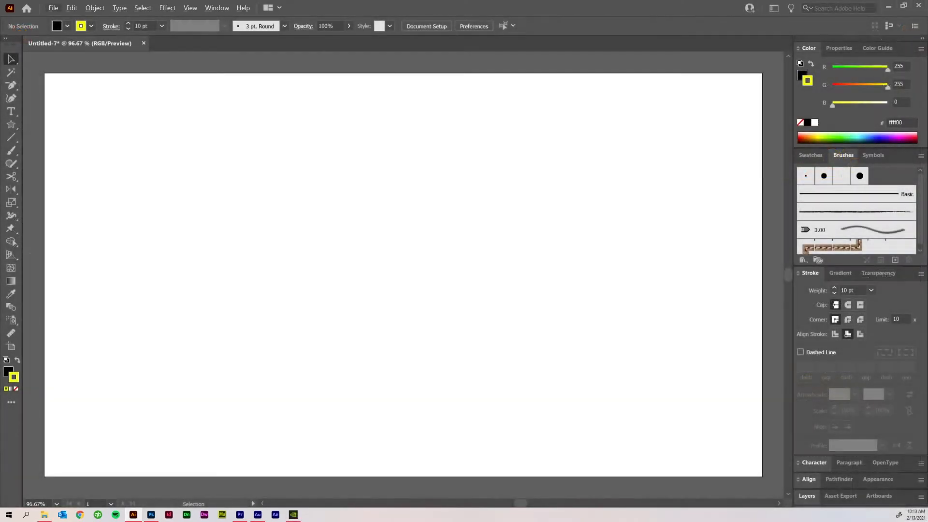
Switch to the Star tool to draw a black star with a thick yellow outline
click(11, 125)
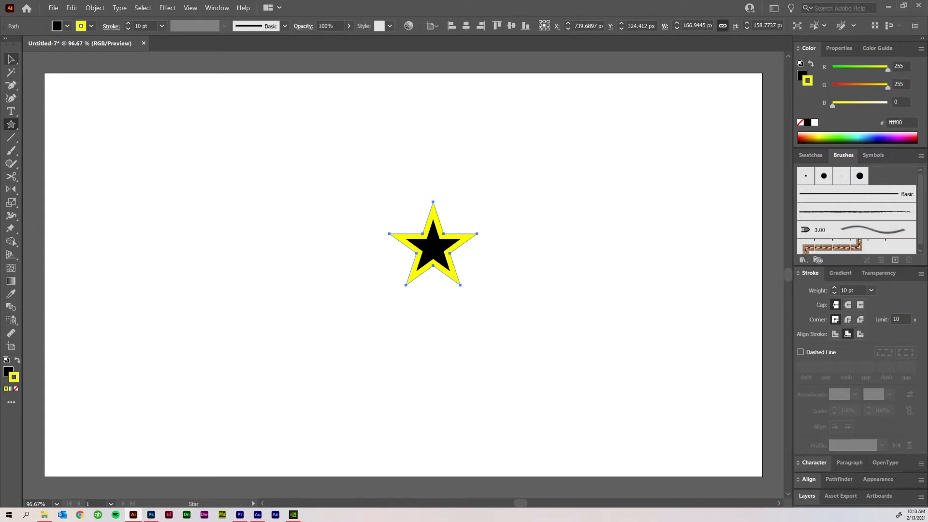
mouse_move(11, 58)
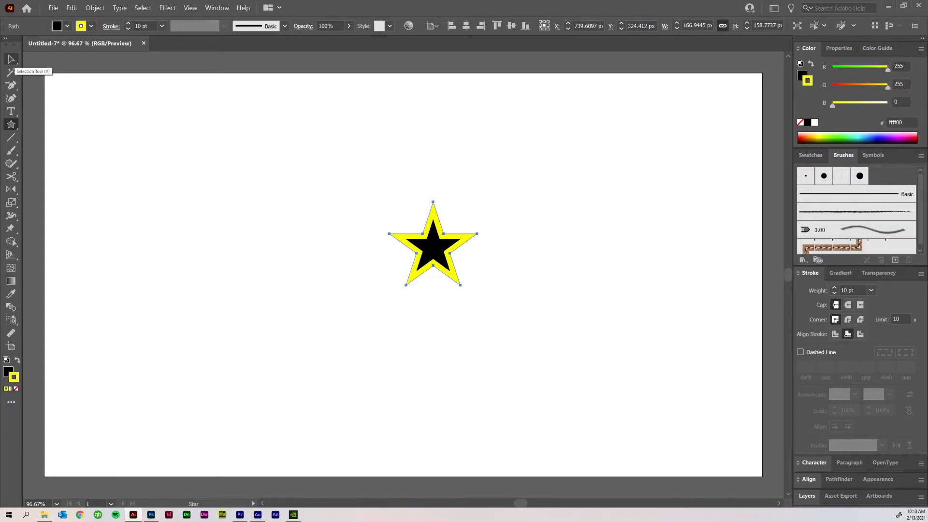
Select the star and Reflect-drag three mirrored copies to its lower left, upward and leftward
click(11, 59)
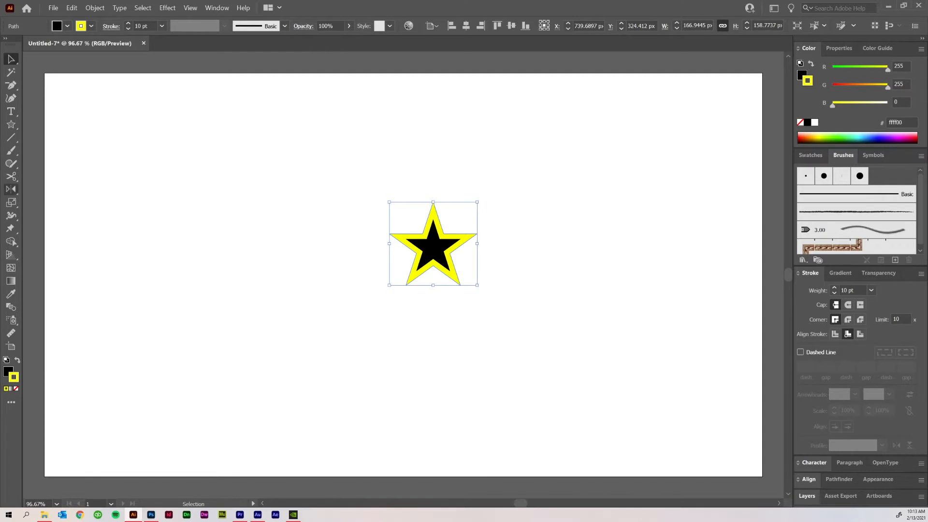
mouse_move(11, 189)
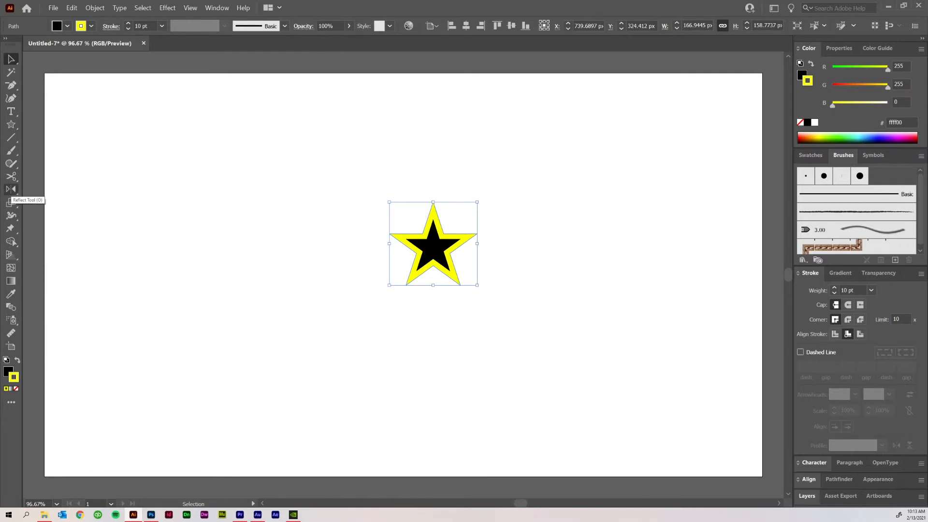
key(o)
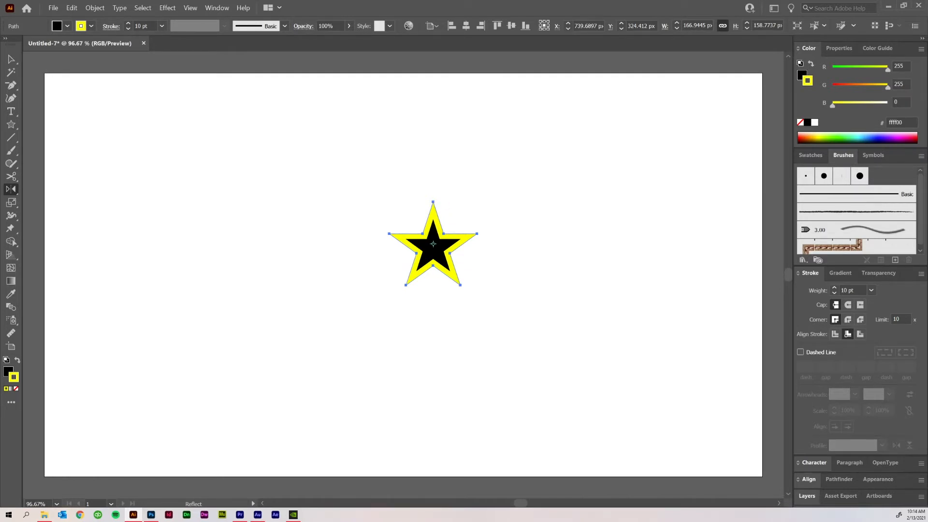
mouse_move(389, 233)
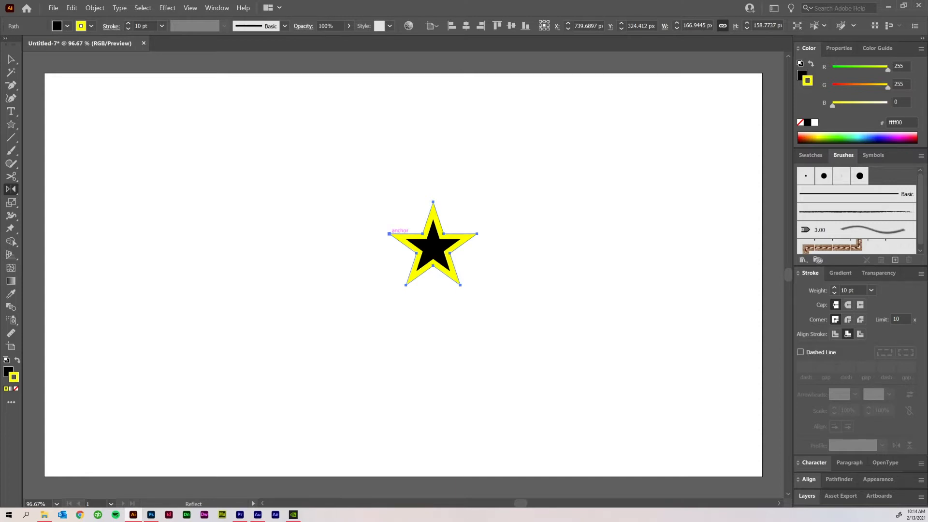
mouse_move(432, 243)
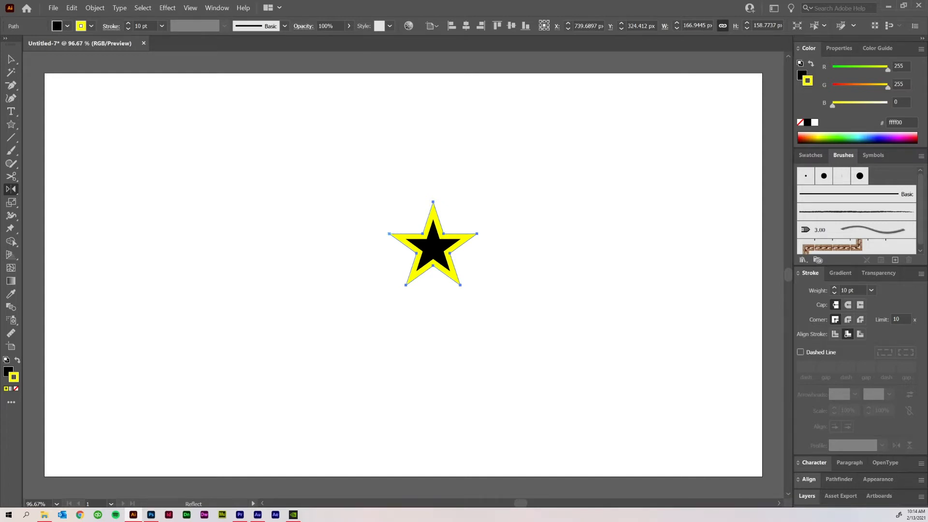
drag(432, 243, 347, 232)
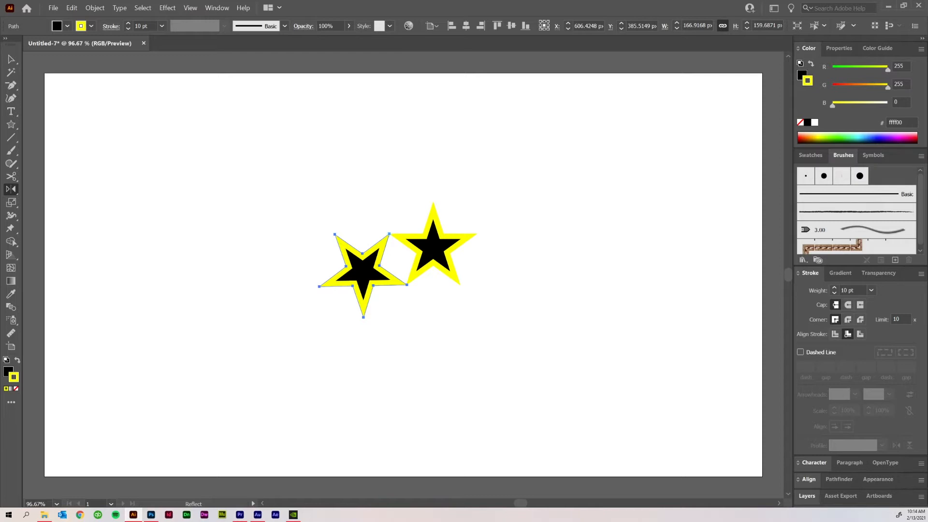
drag(391, 290, 341, 225)
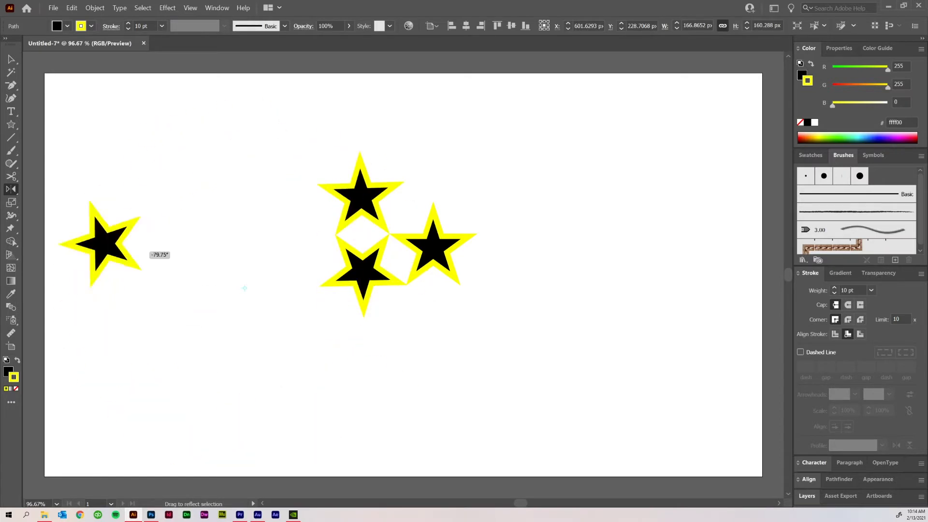
drag(104, 242, 248, 432)
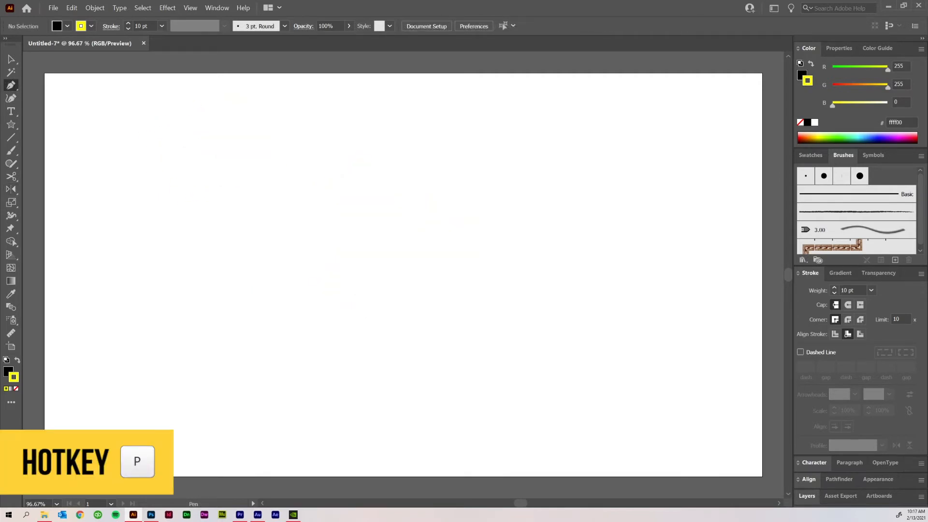
Draw a quarter-circle wedge with the Pen: two straight corners and a curved closing edge
click(388, 188)
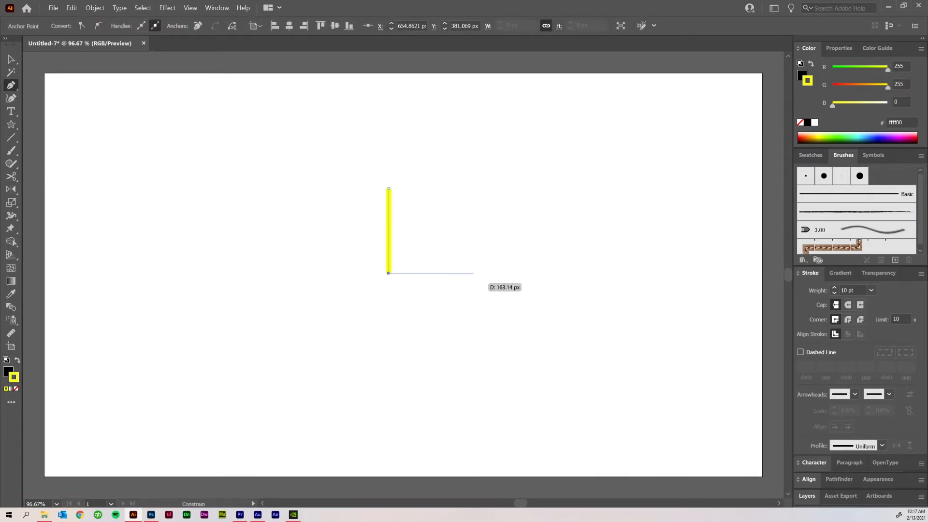
click(486, 272)
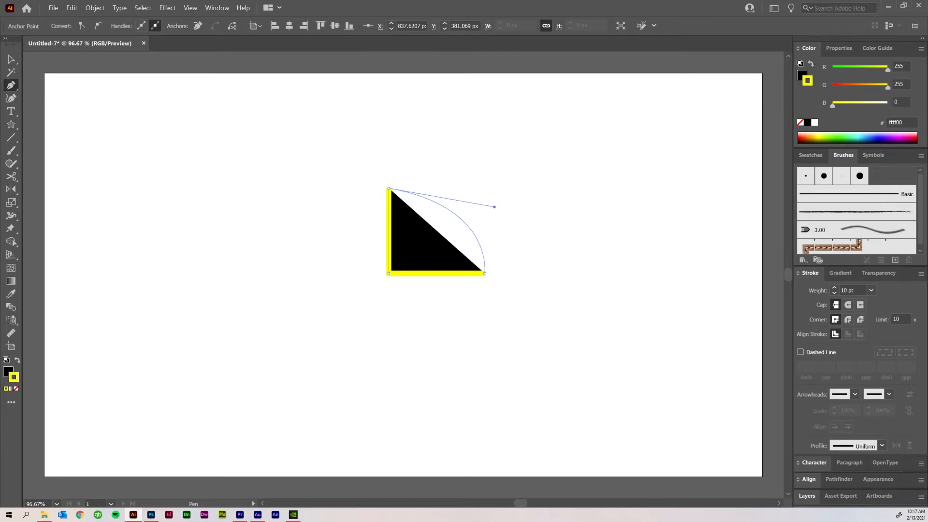
drag(494, 206, 476, 196)
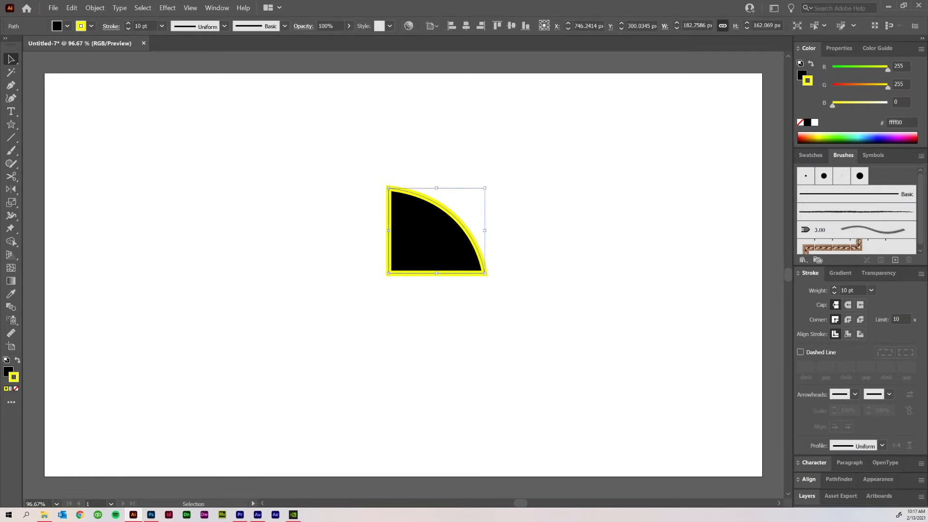
Make a Vertical reflected copy of the wedge and drag it to the left of the original
right_click(436, 231)
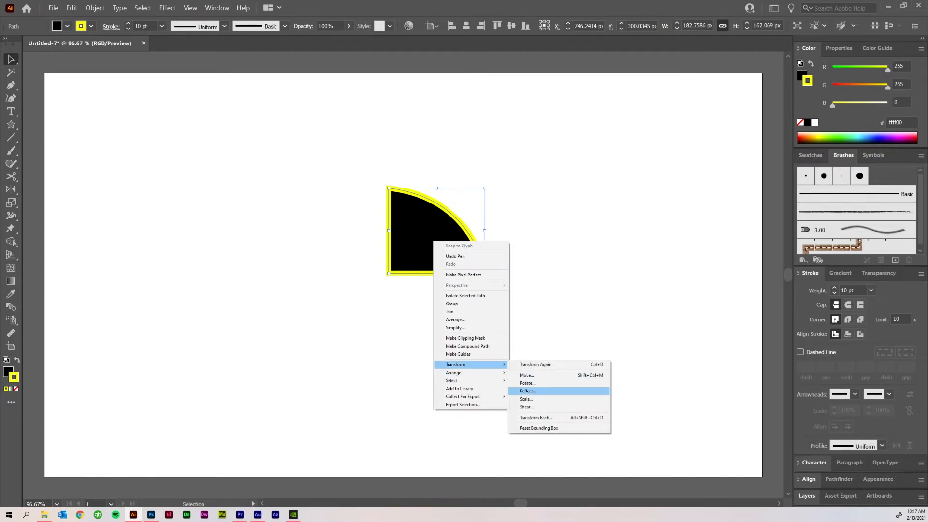
click(528, 391)
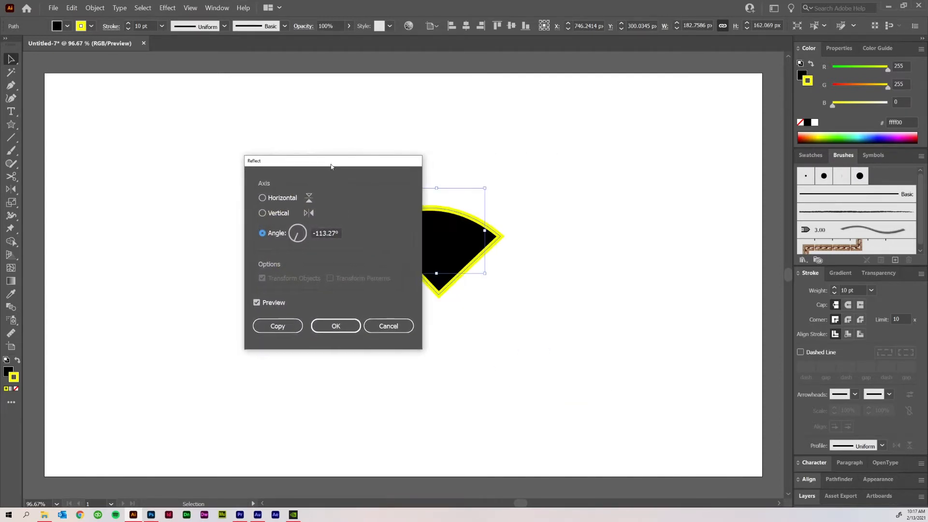
drag(332, 160, 141, 110)
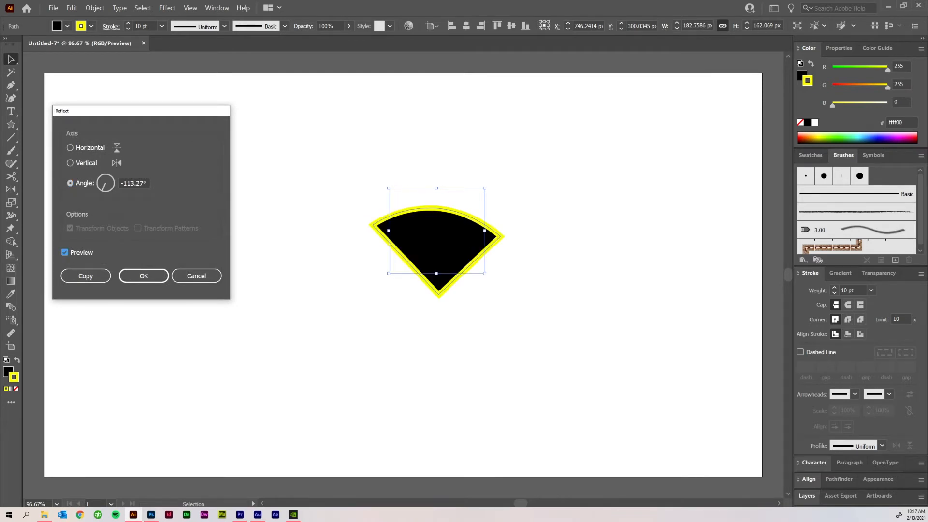
click(71, 162)
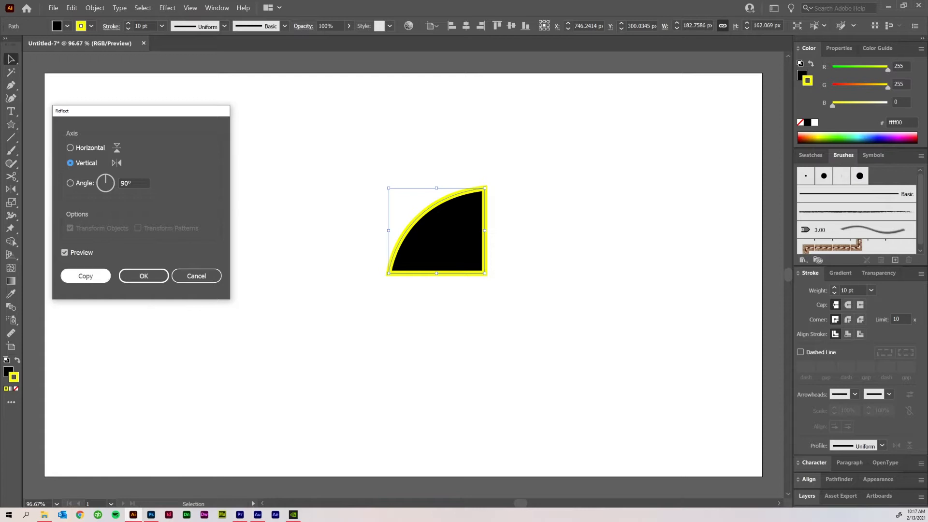
click(85, 276)
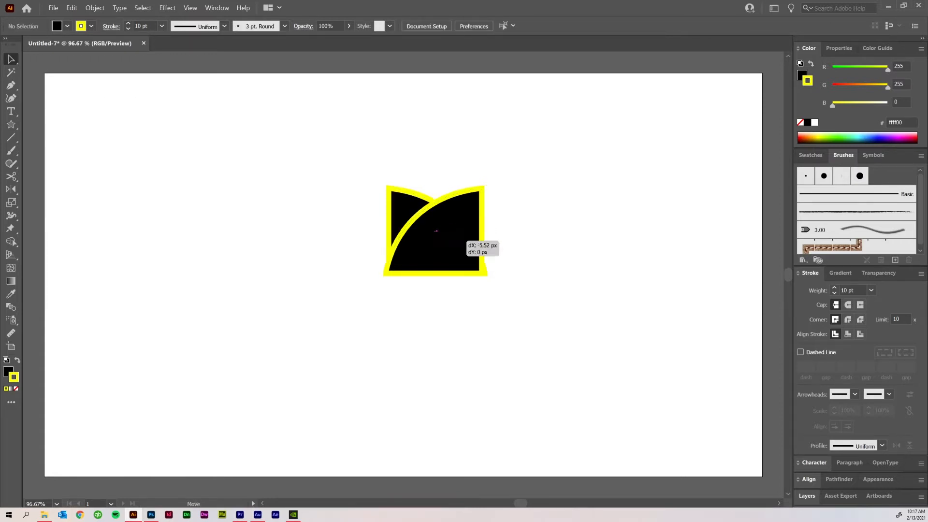
drag(436, 230, 283, 230)
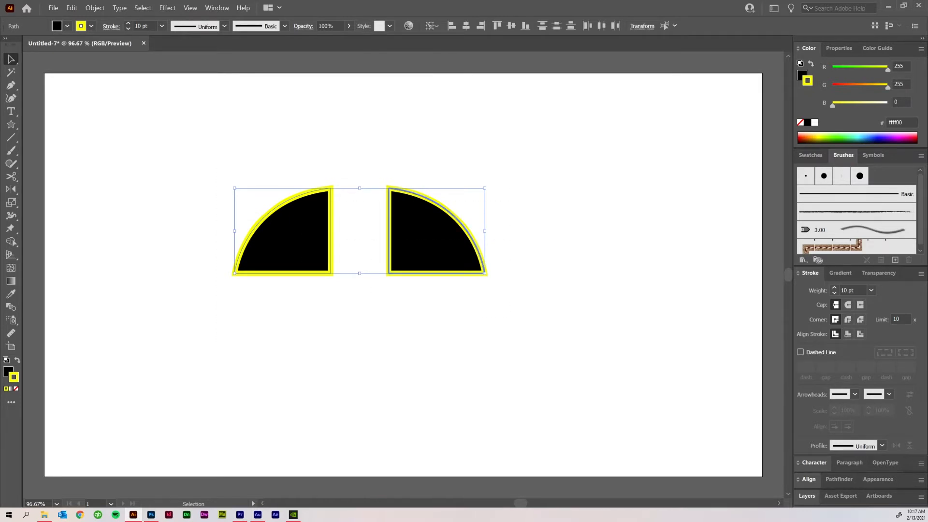
Use the Align panel to butt the two wedges edge to edge into a half-disc
click(808, 384)
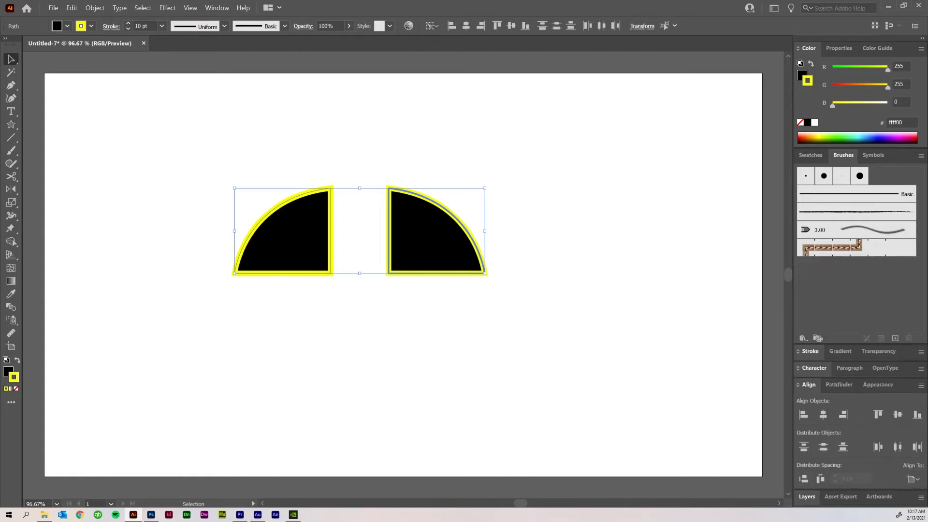
mouse_move(821, 478)
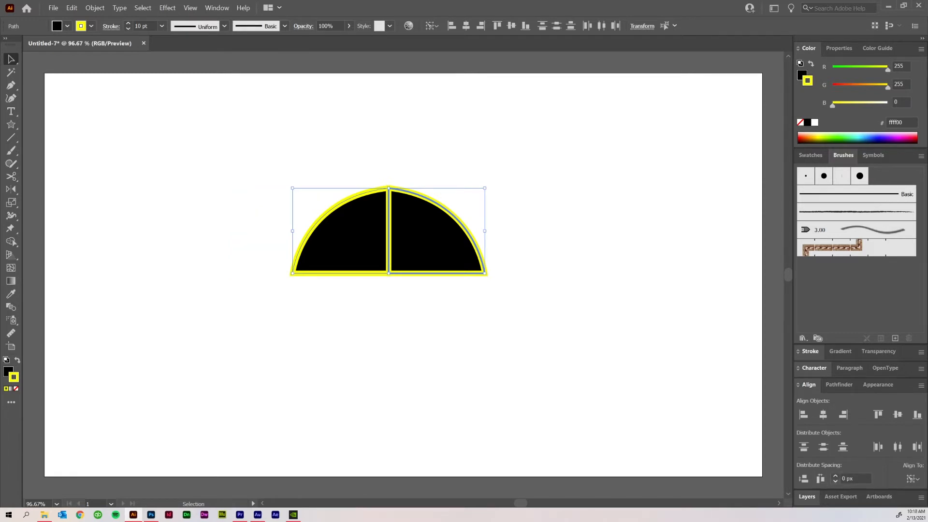
click(856, 479)
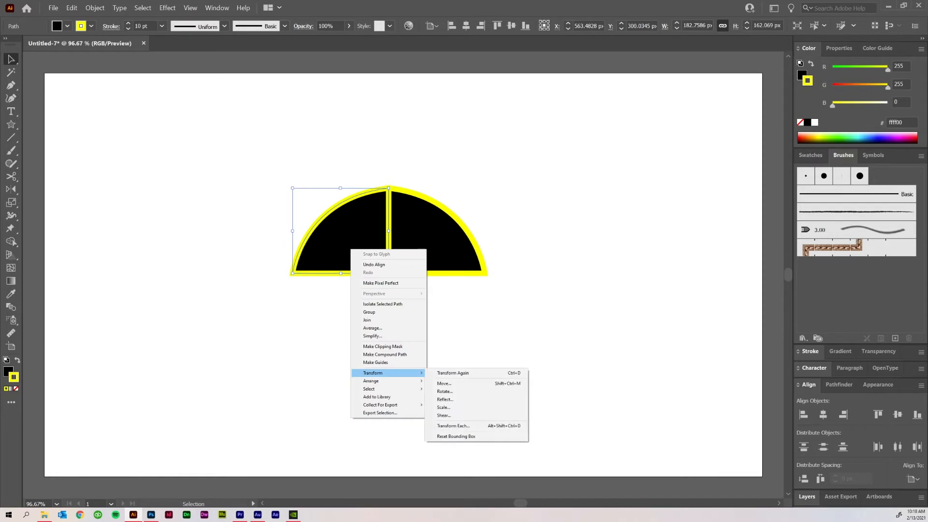
Make a Horizontal reflected copy of the left wedge, flipped upside down
click(444, 399)
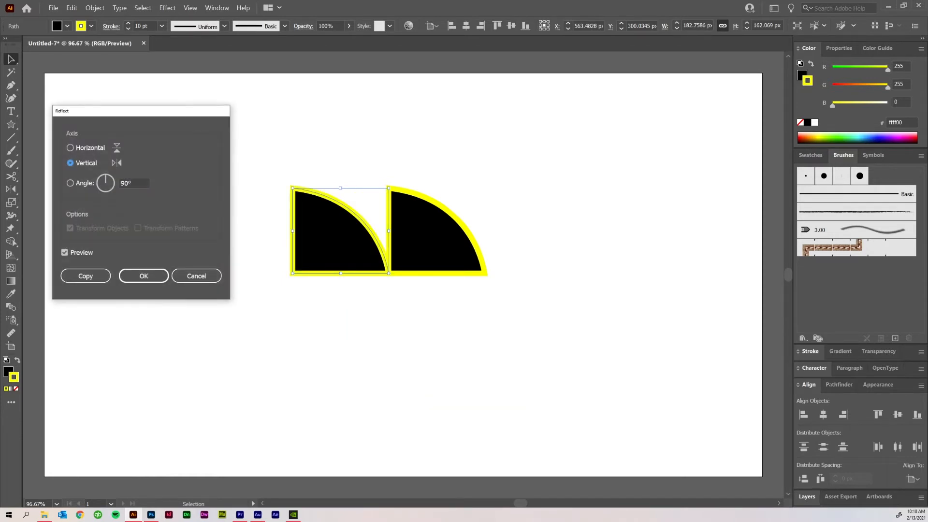
click(70, 147)
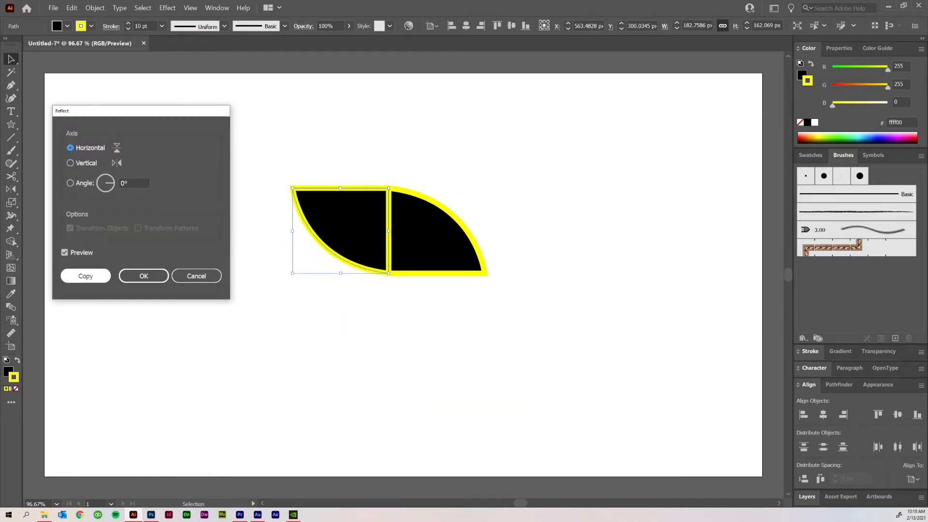
click(143, 275)
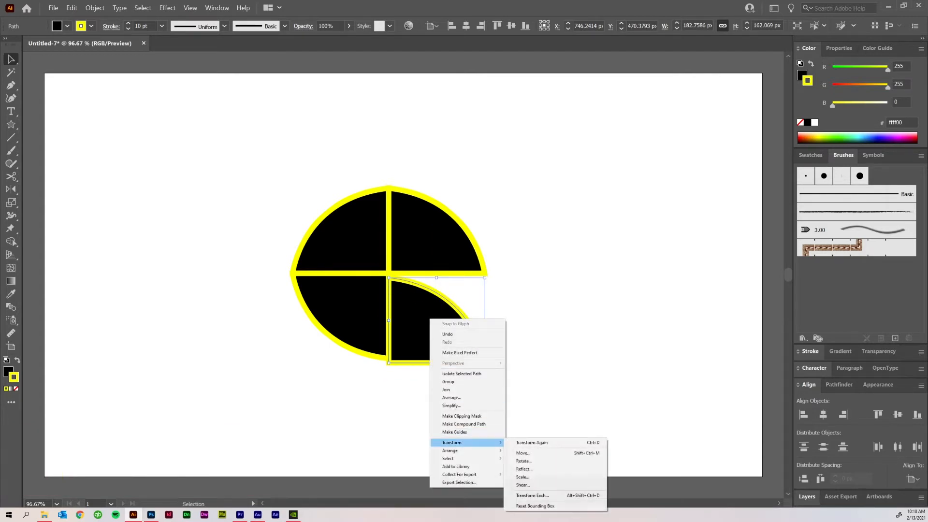
Reflect the lower-right piece horizontally so it completes the yellow-outlined circle
click(524, 469)
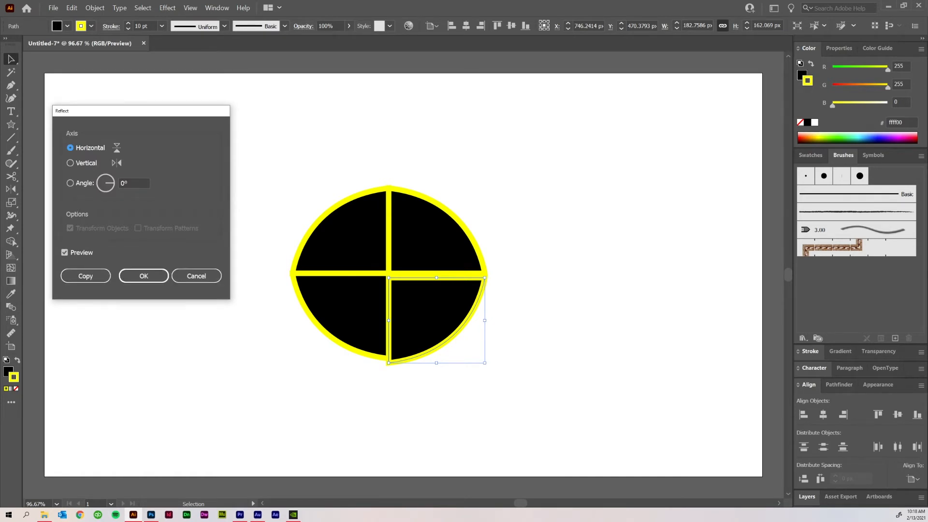
click(143, 276)
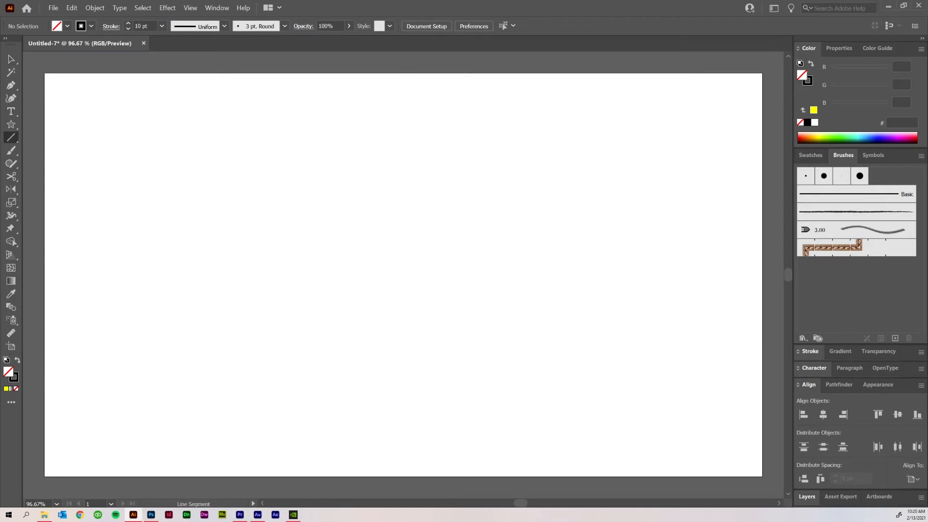
Draw a vertical centre line down the artboard with a 2 pt stroke
click(191, 8)
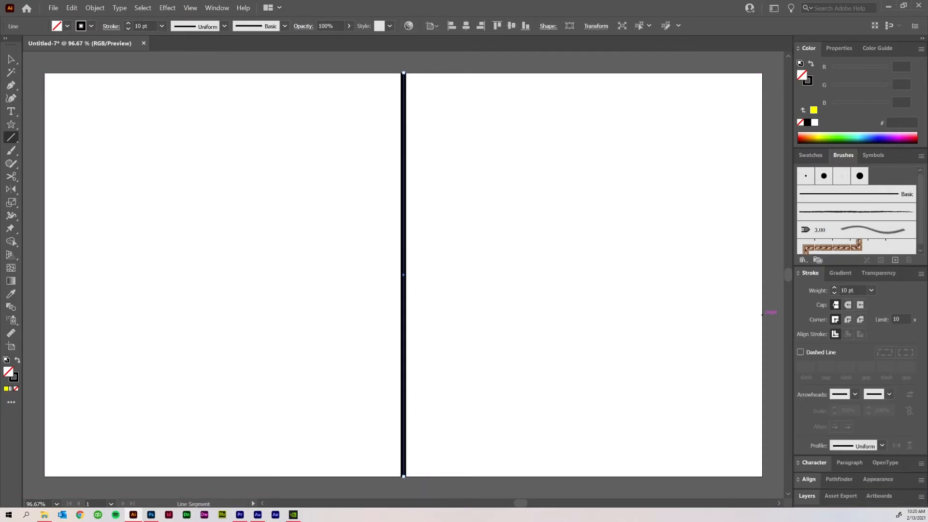
text(2 pt)
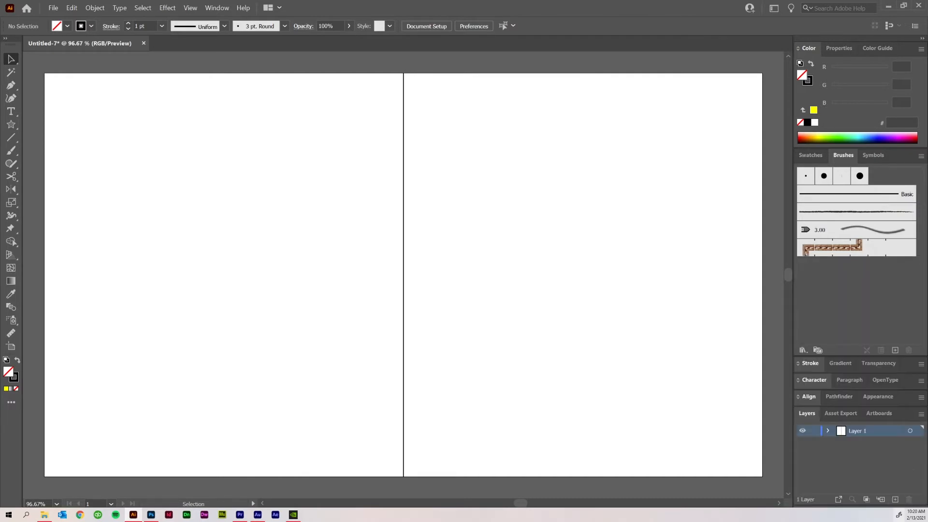
Add Layer 2 in the Layers panel above the locked Layer 1 holding the centre lines
click(895, 499)
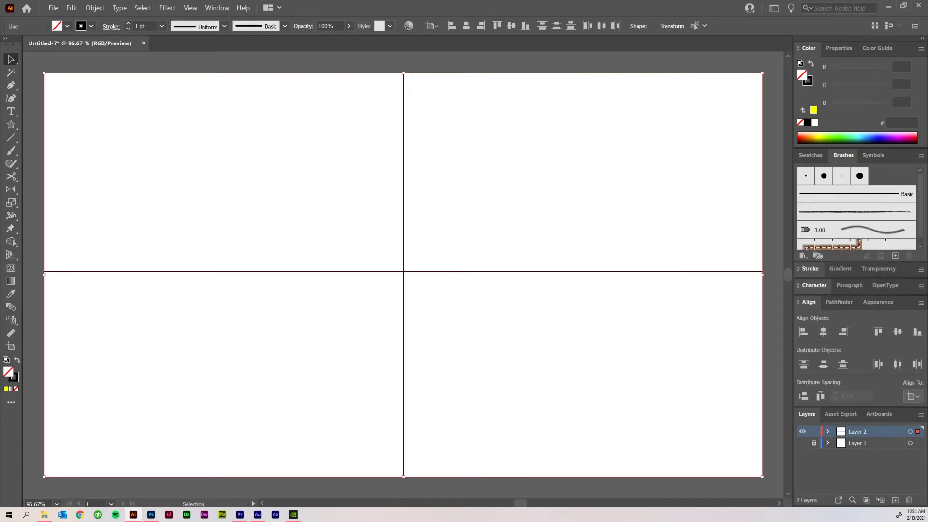
click(914, 396)
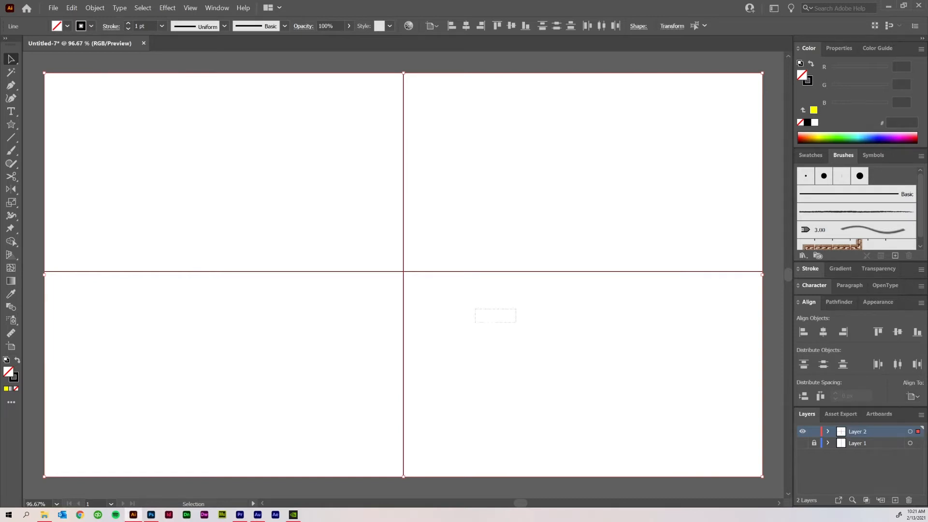
click(823, 332)
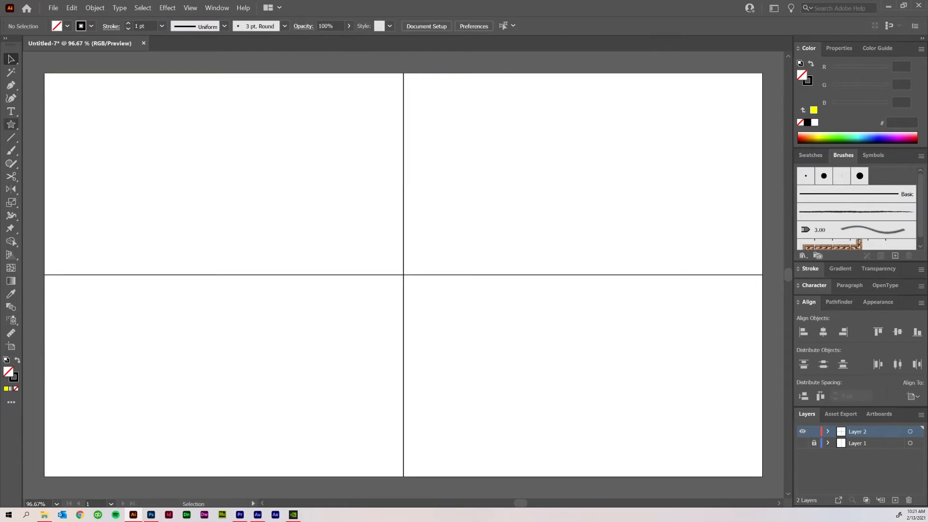
Draw a solid black circle with the Ellipse tool in the upper-right quarter
click(11, 124)
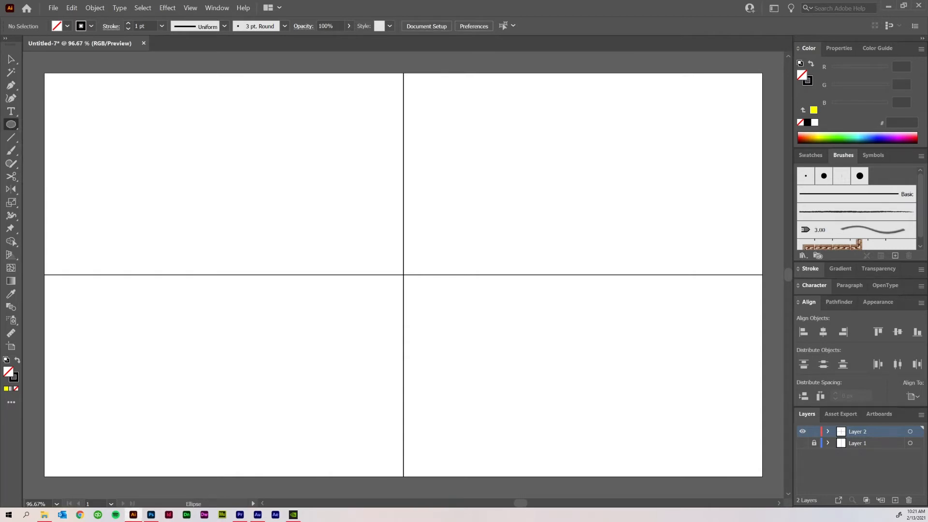
drag(491, 173, 551, 231)
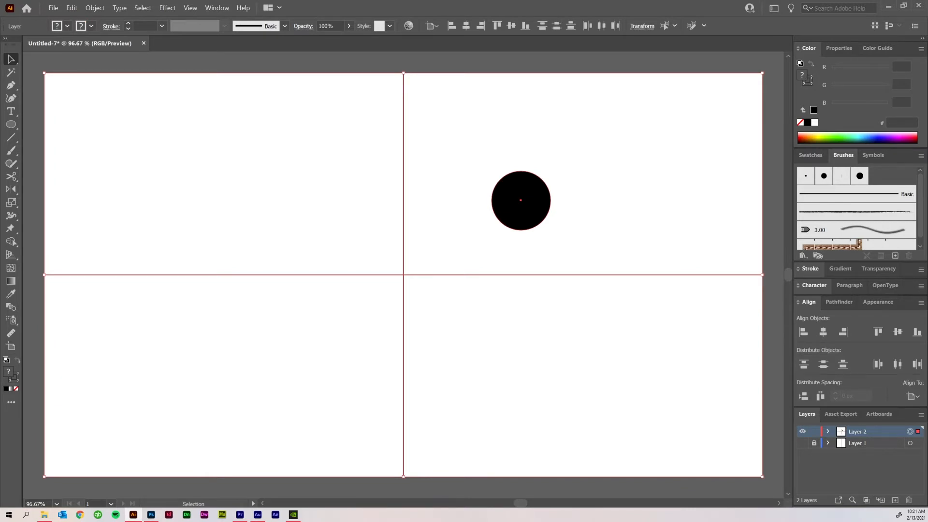
Apply a Transform effect with Reflect X and 1 copy to mirror the circle
click(168, 7)
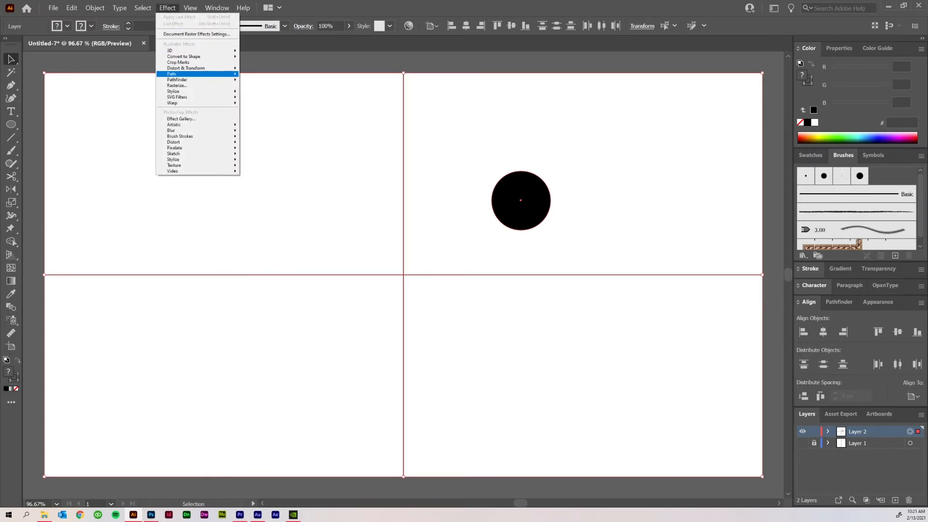
mouse_move(186, 67)
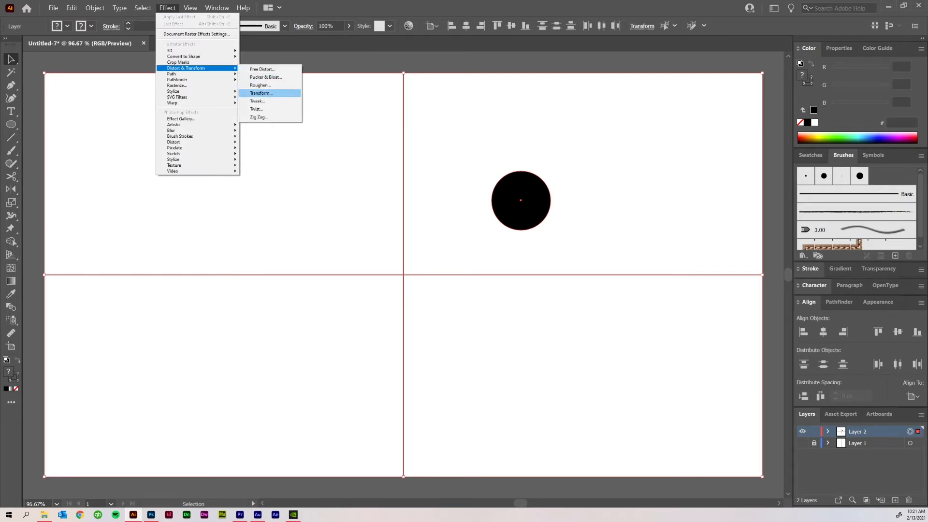
click(261, 93)
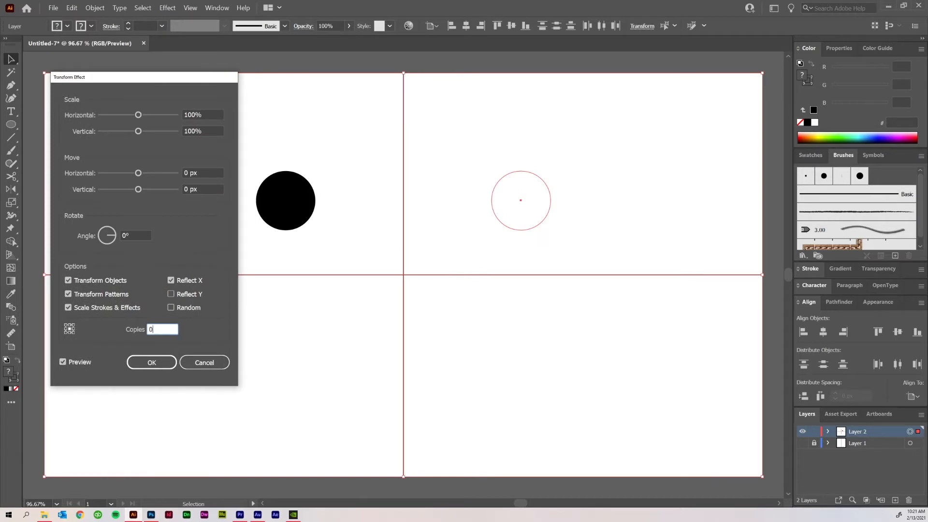
text(1)
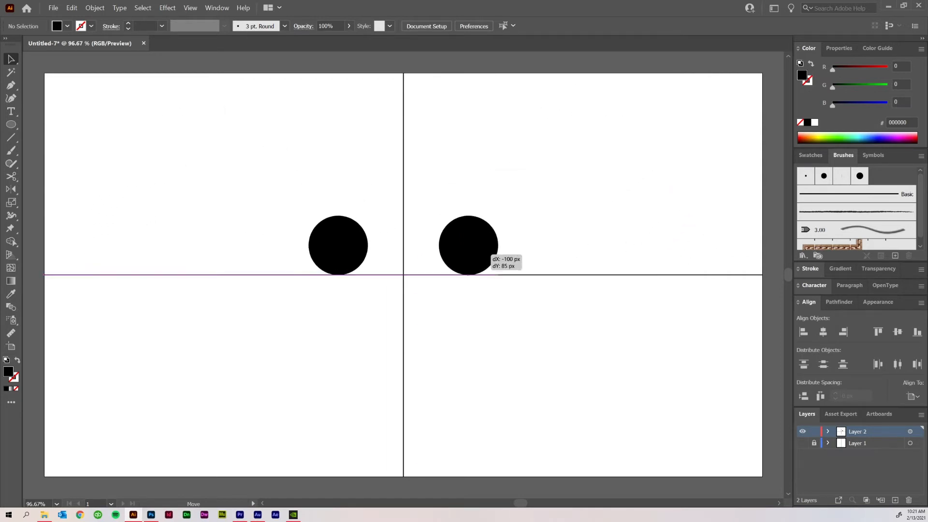
Drag the circle around to test the mirror, leaving it overlapping its copy near the centre line
drag(468, 245, 594, 364)
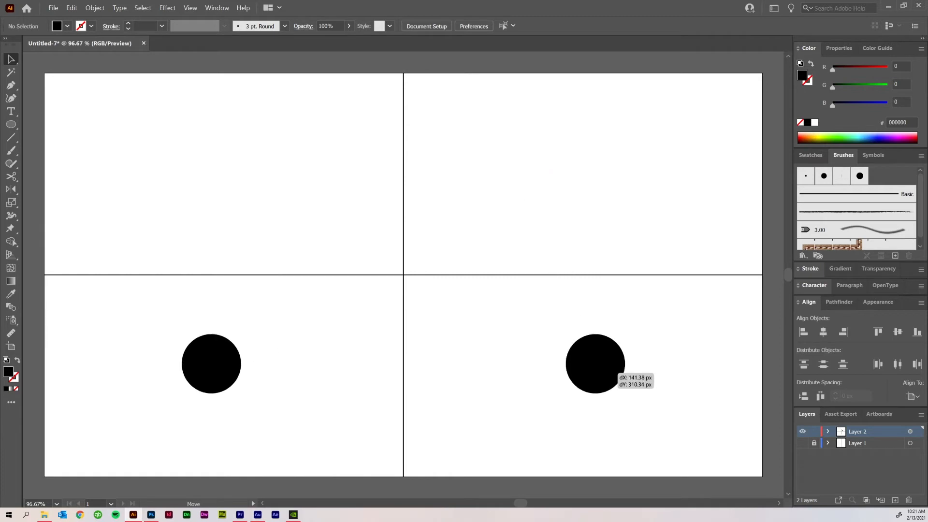
drag(595, 364, 731, 204)
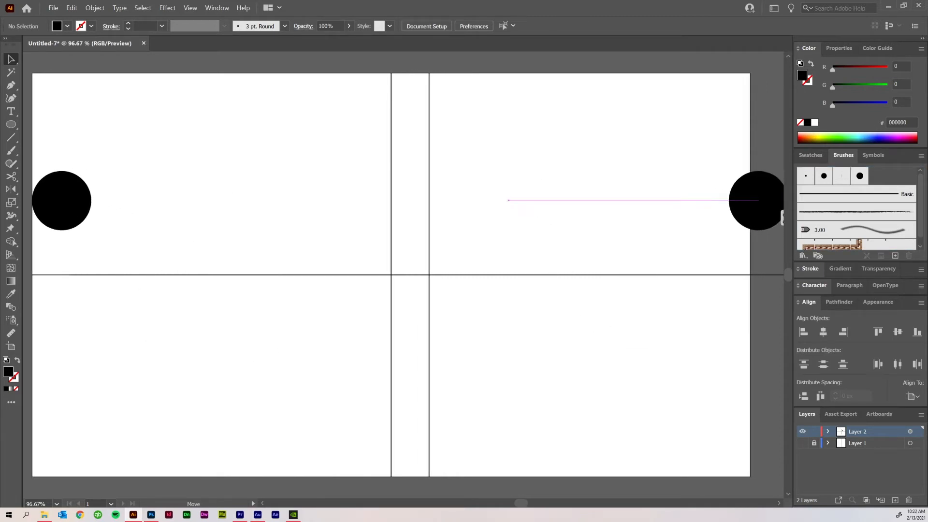
drag(61, 200, 105, 132)
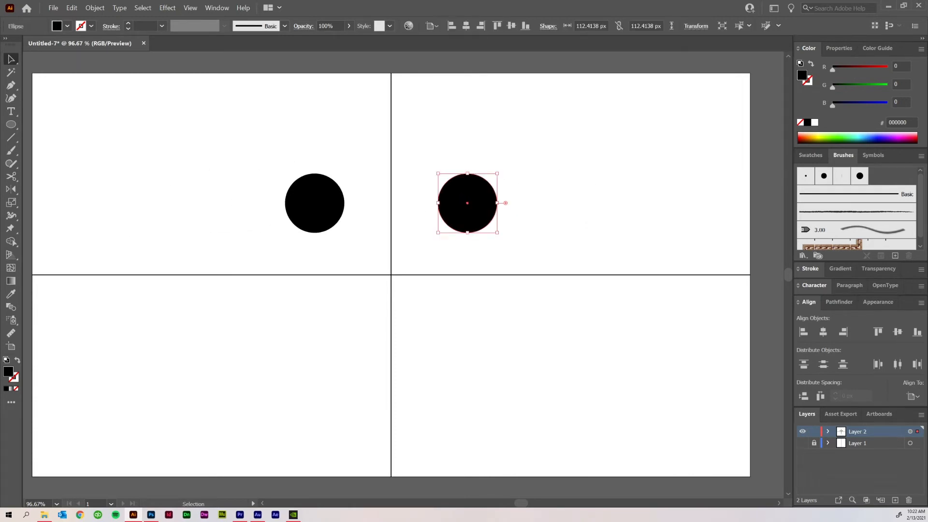
drag(467, 202, 362, 185)
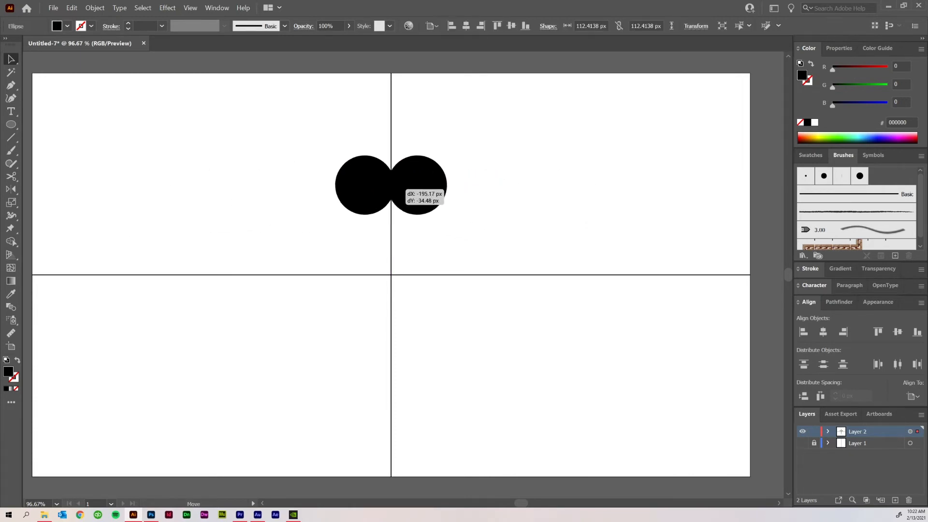
drag(391, 185, 443, 212)
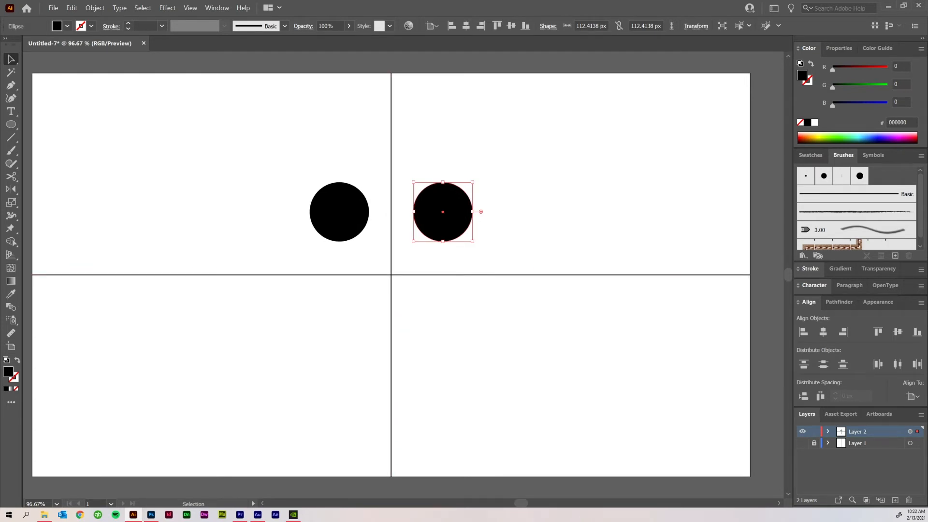
click(11, 124)
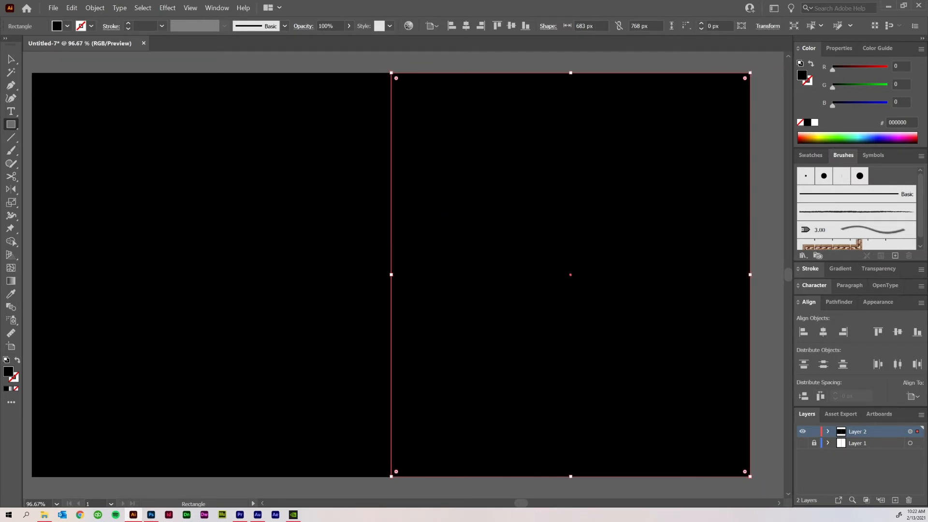
Expand Layer 2 in the Layers panel to list its rectangle, ellipse and lines
click(829, 431)
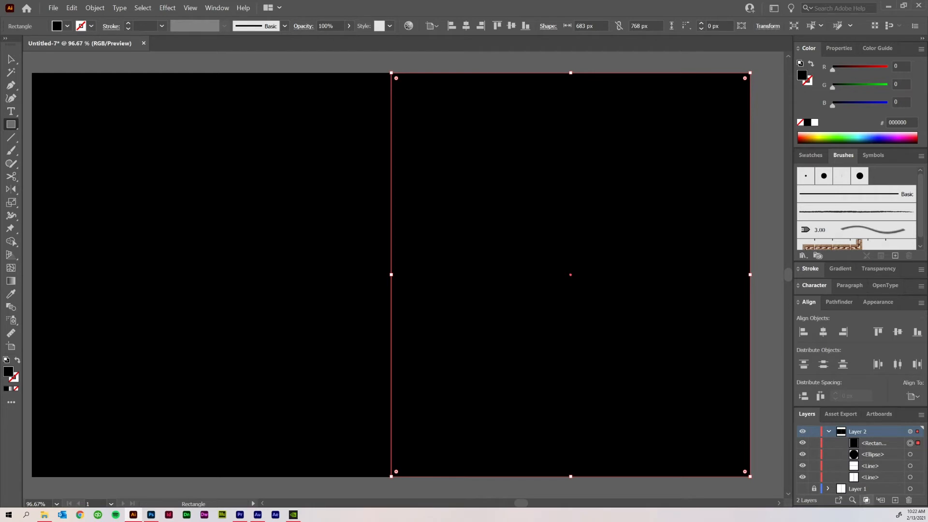
mouse_move(881, 500)
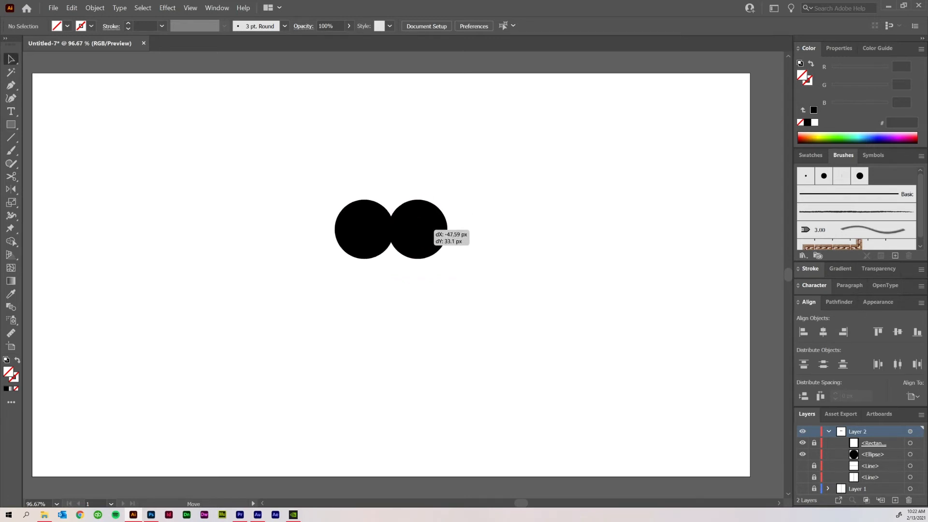
Nudge the circle past the centre line so only a thin black crescent shows
drag(391, 229, 391, 261)
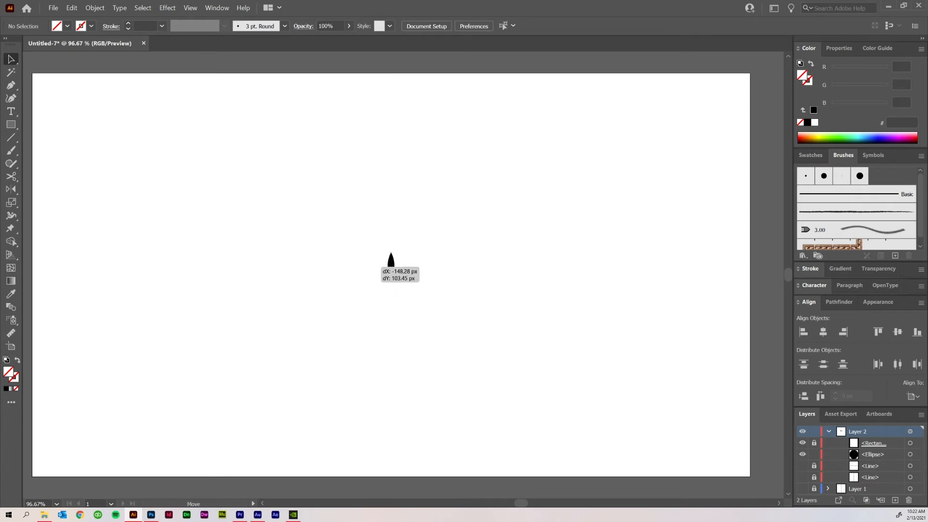
drag(390, 259, 415, 242)
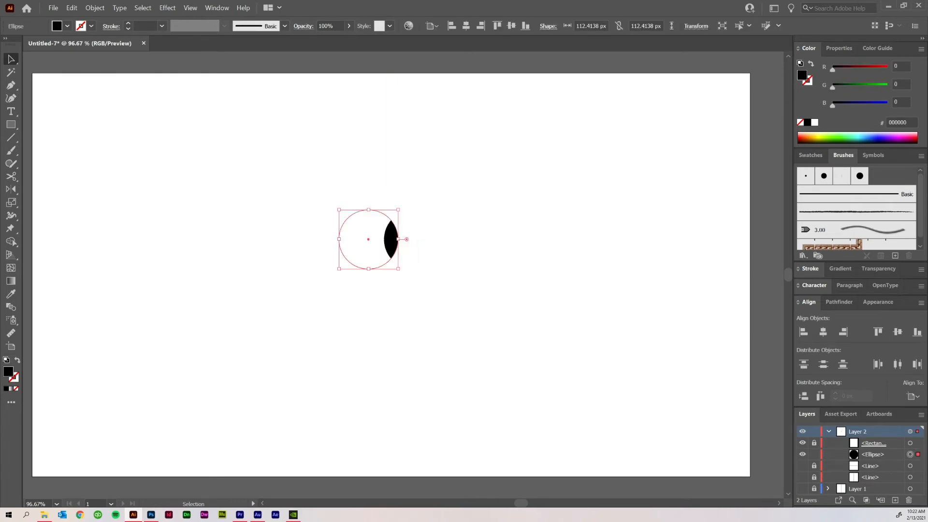
drag(388, 240, 389, 257)
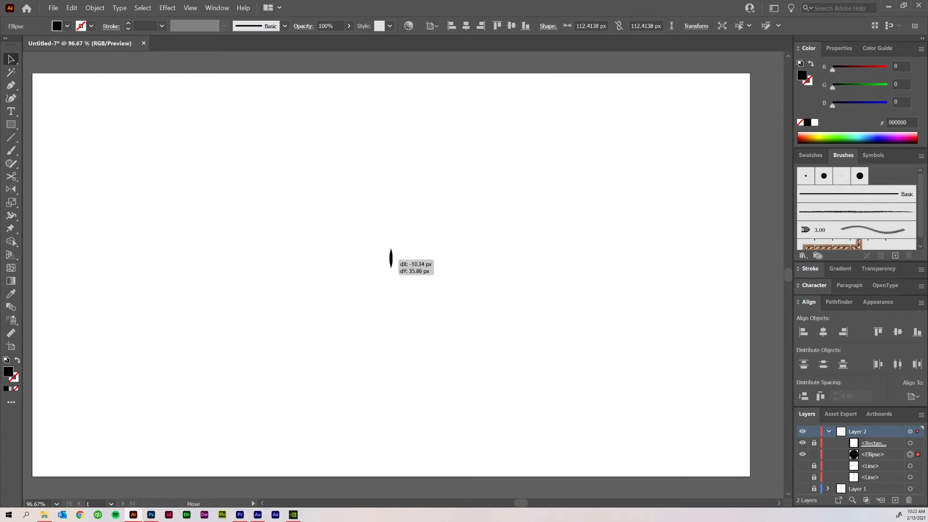
drag(389, 257, 389, 282)
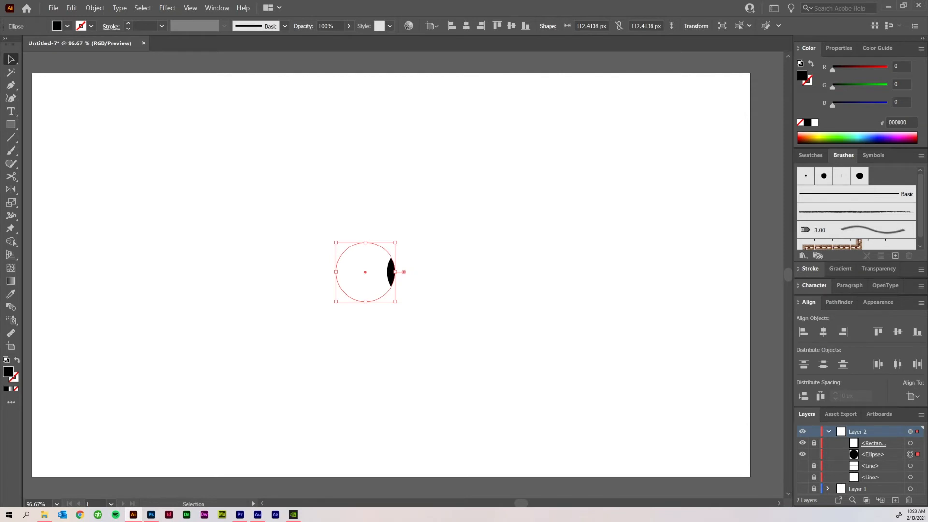
mouse_move(922, 164)
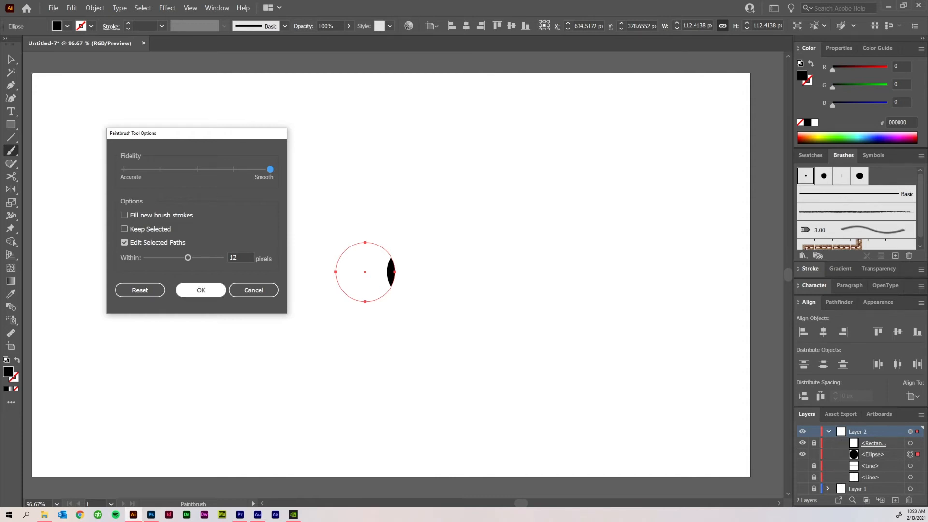
Set the Paintbrush Fidelity slider to Smooth and confirm the settings
drag(270, 169, 123, 169)
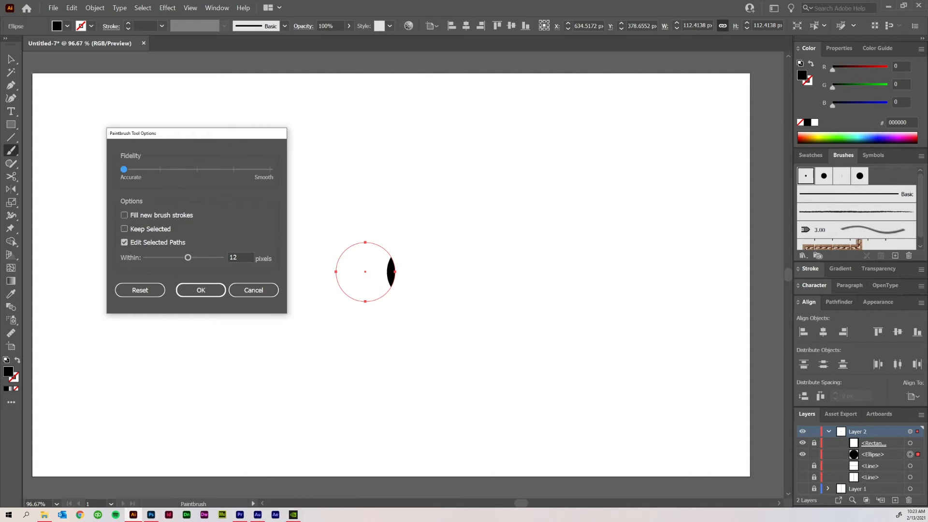
drag(122, 170, 269, 169)
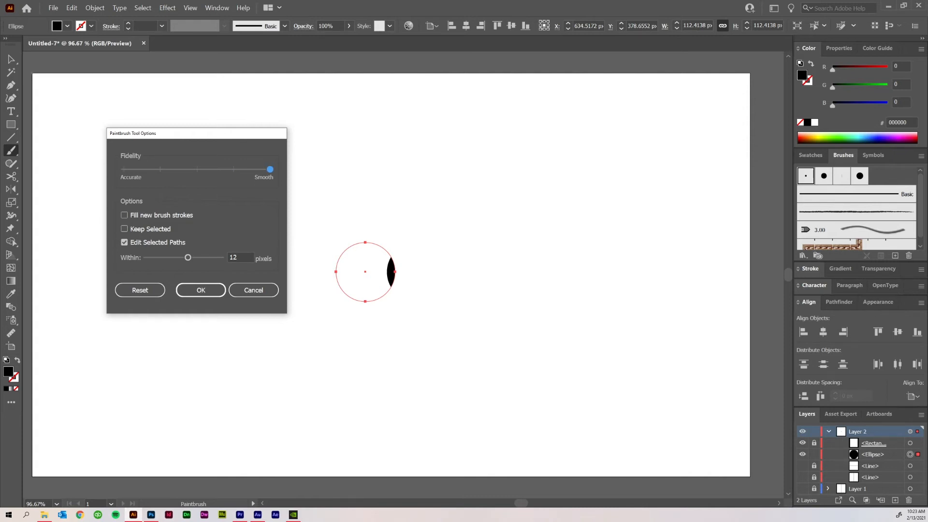
click(200, 290)
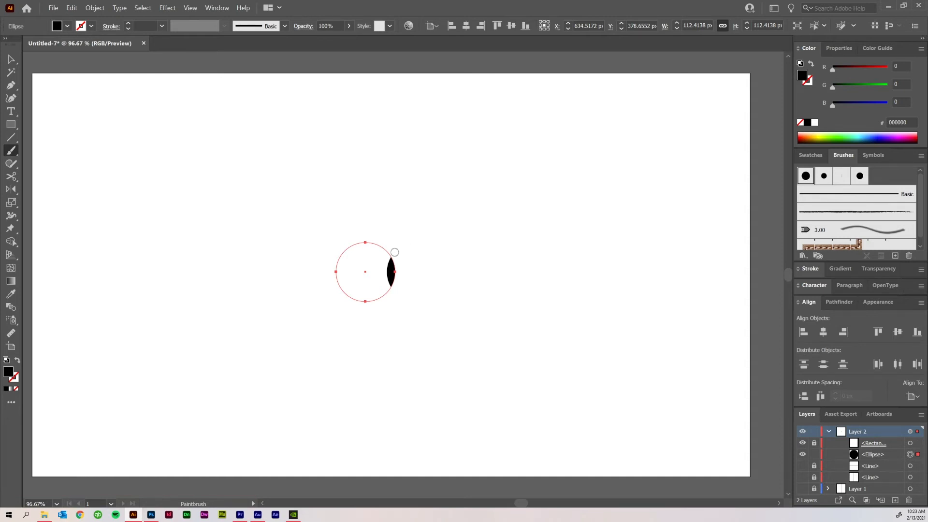
mouse_move(361, 231)
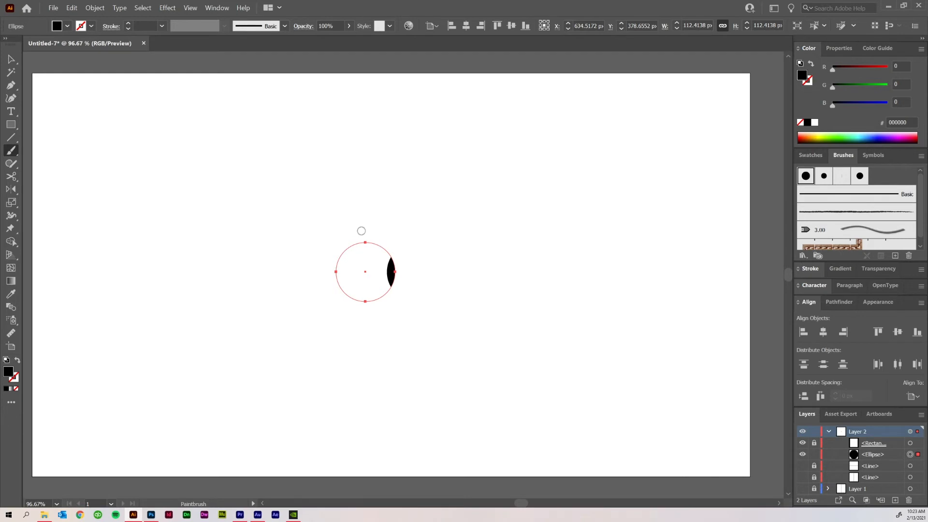
mouse_move(378, 235)
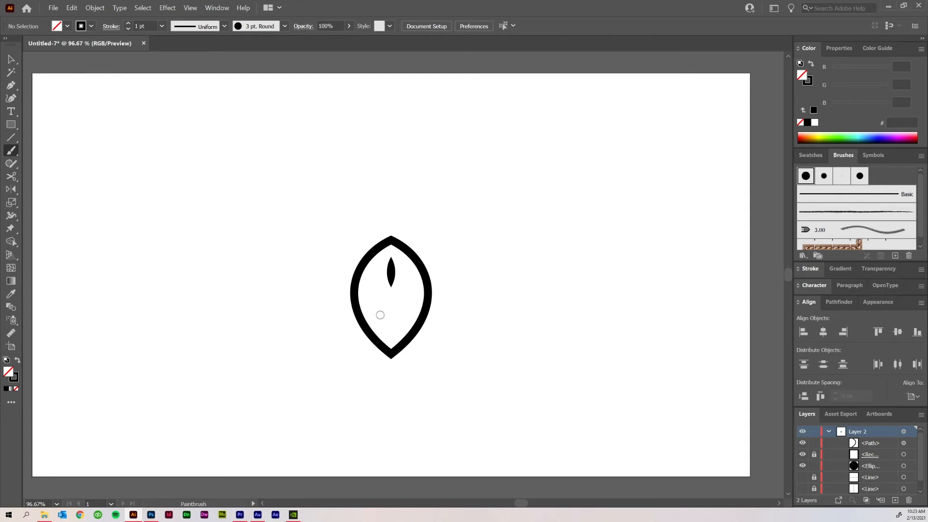
Paint a black stroke inside the leaf and the first dot above the strokes
drag(382, 302, 394, 329)
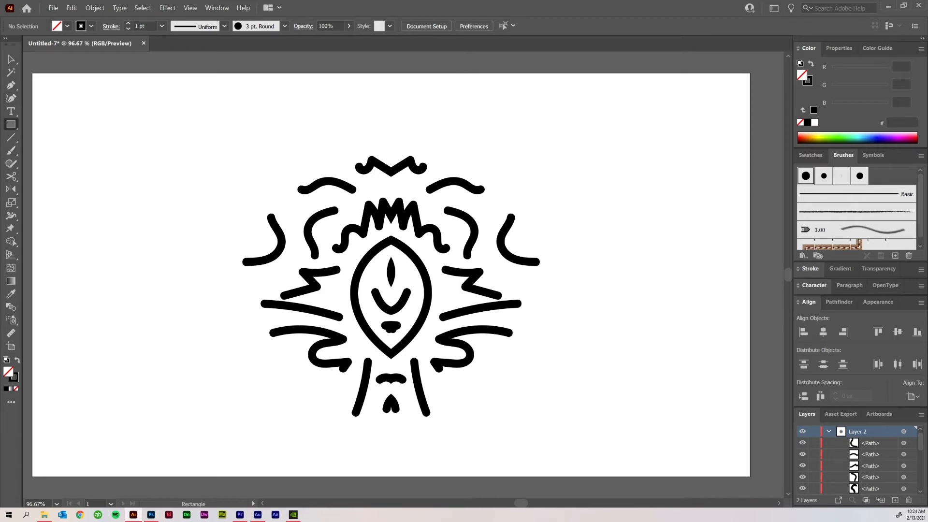
drag(535, 151, 571, 167)
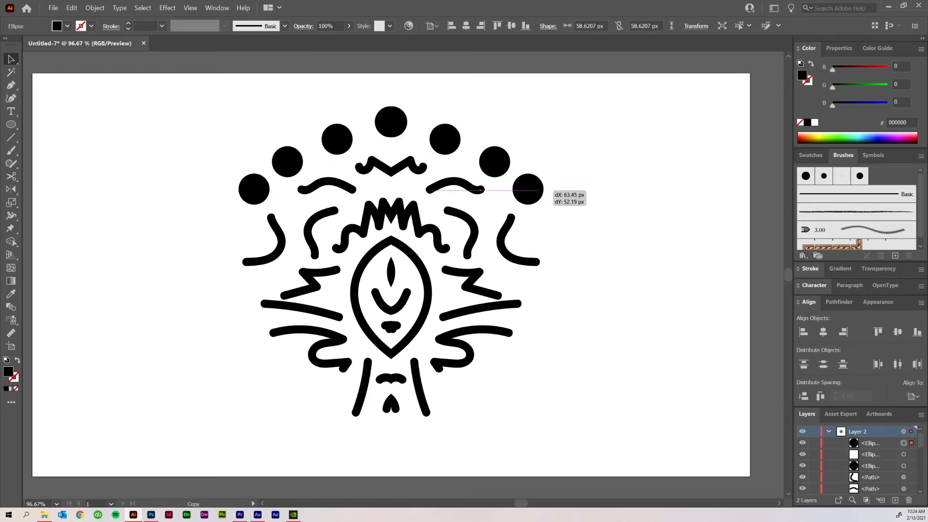
Alt-drag another copy of the black dot along the arc
drag(522, 191, 562, 247)
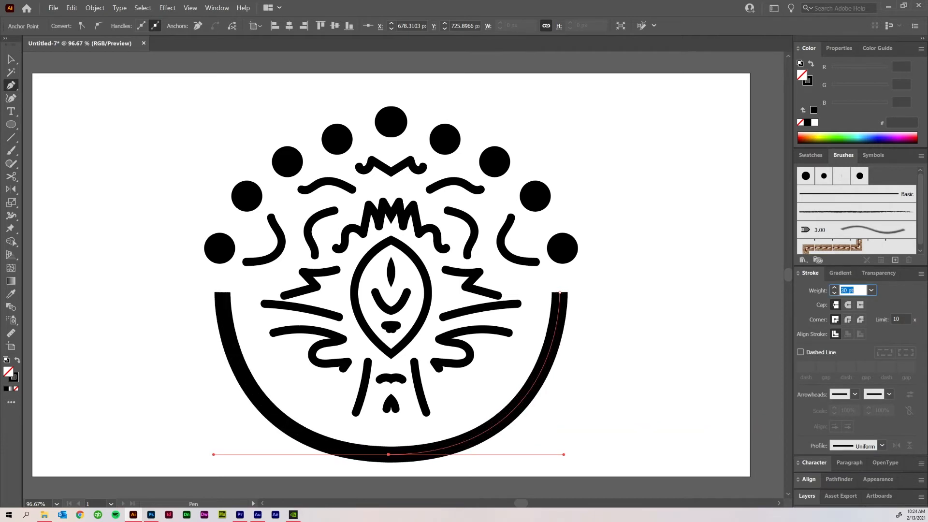
Set the arc's stroke weight to 30 pt and nudge the central leaf shape into line
text(1 pt)
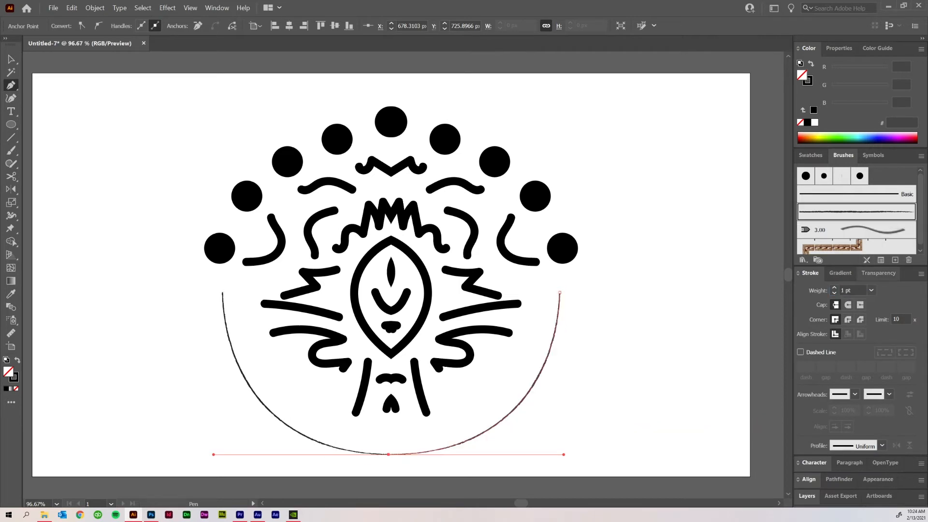
text(30 pt)
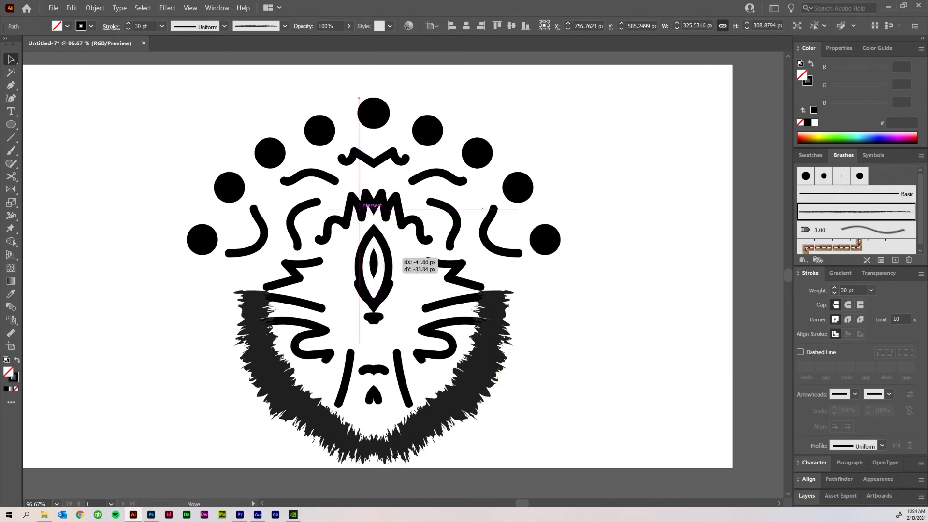
drag(371, 265, 392, 284)
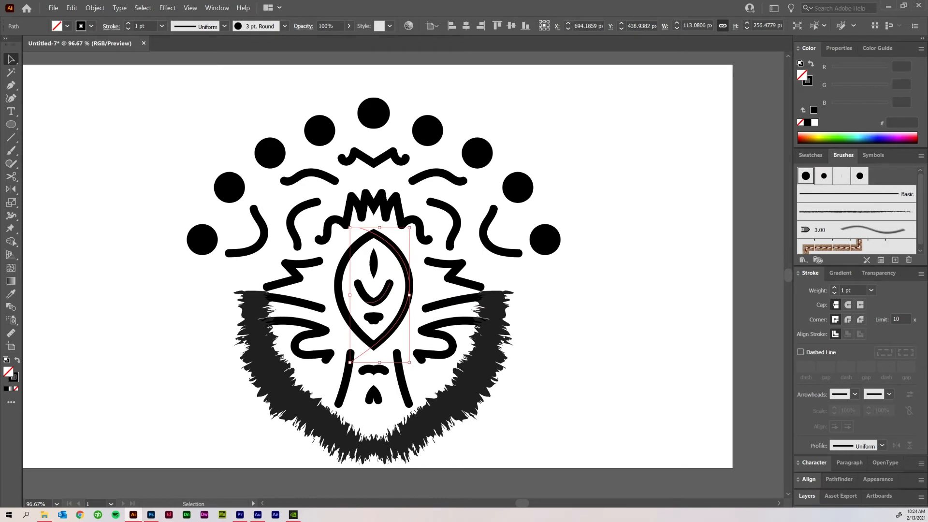
drag(379, 290, 375, 290)
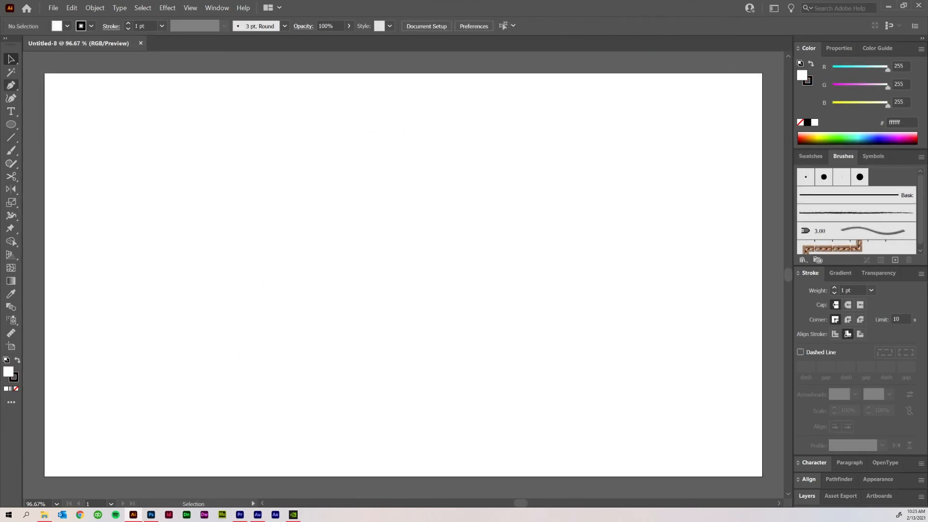
Draw a full-height vertical line down the page centre with the Line Segment tool
click(10, 136)
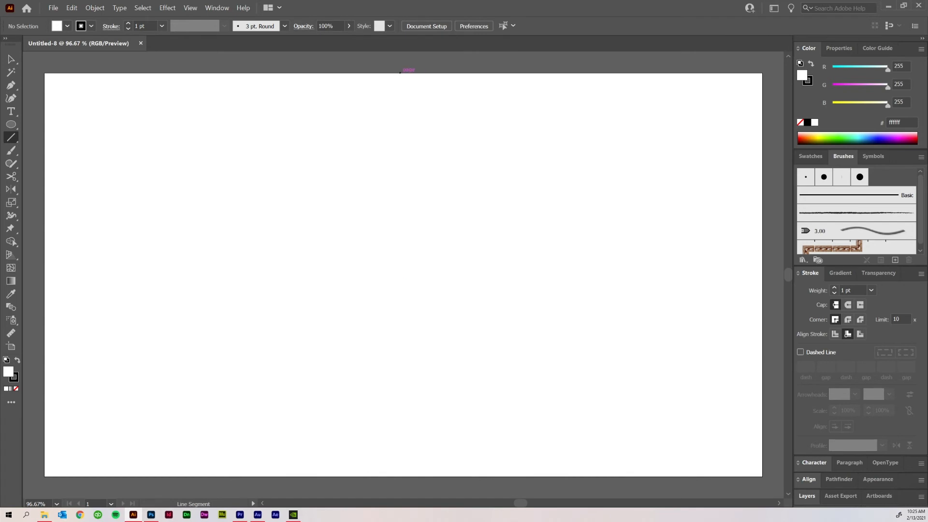
drag(403, 70, 403, 477)
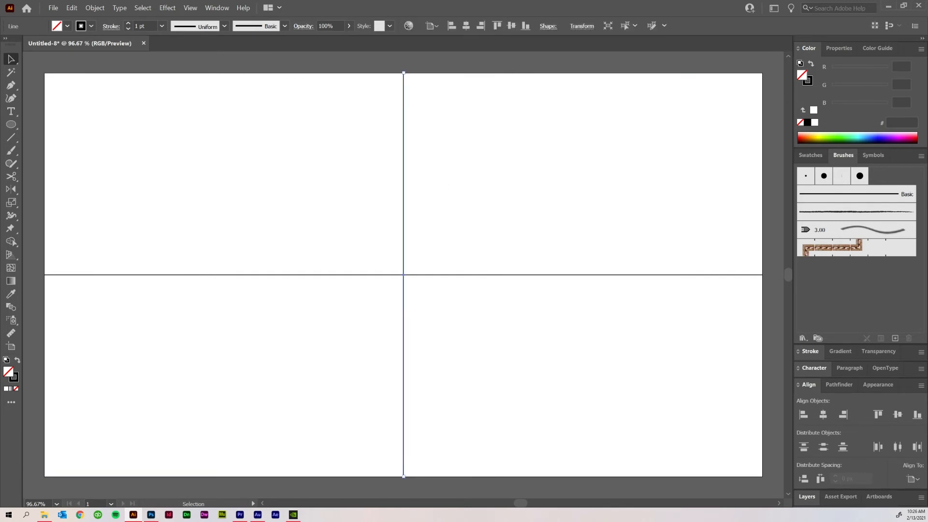
click(167, 7)
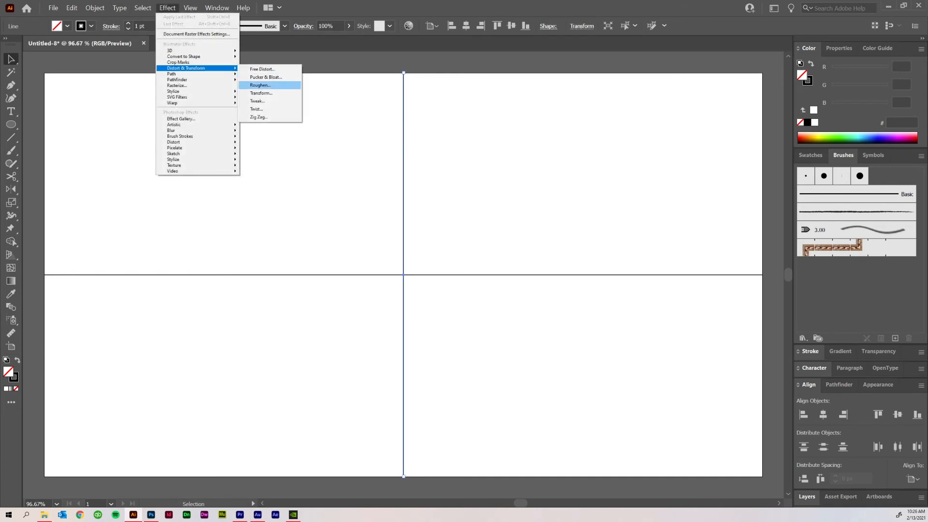
Apply a Transform effect with 3 copies rotated 135° so eight guide lines radiate
click(261, 93)
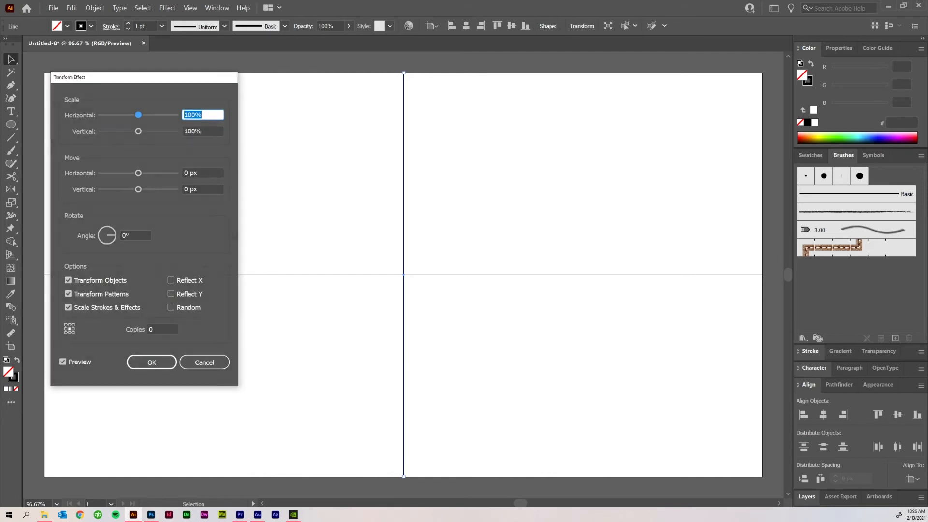
click(162, 329)
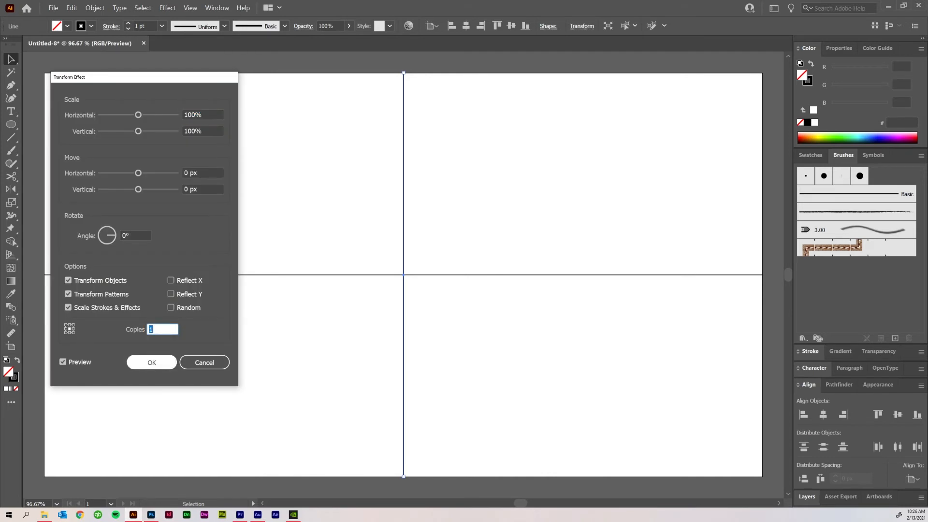
text(3)
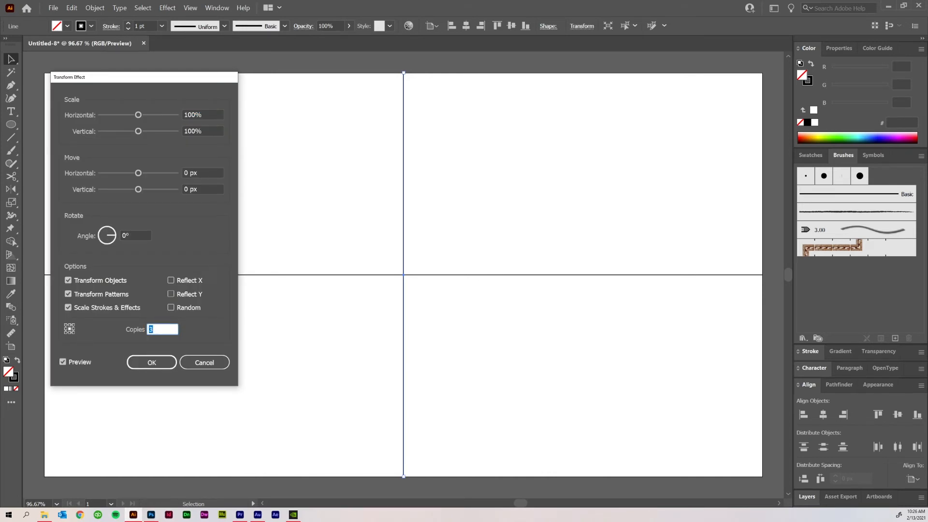
text(135)
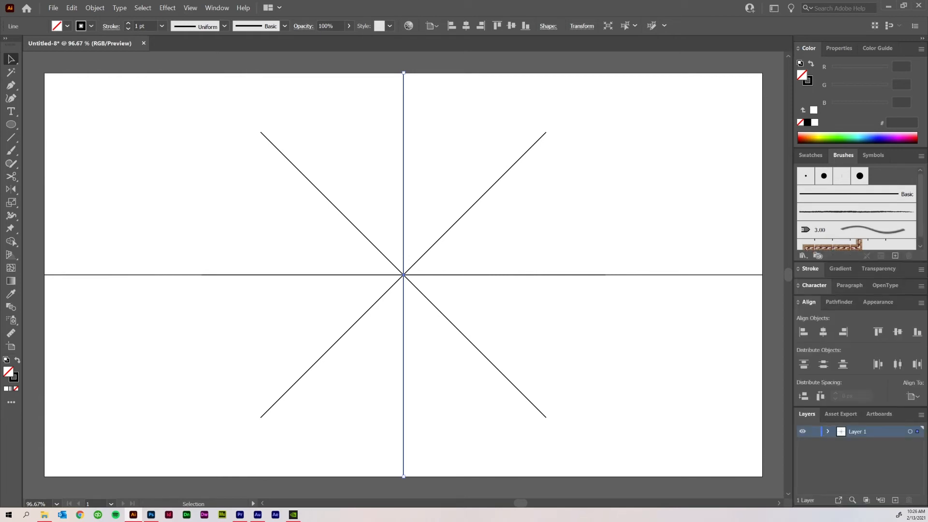
mouse_move(11, 137)
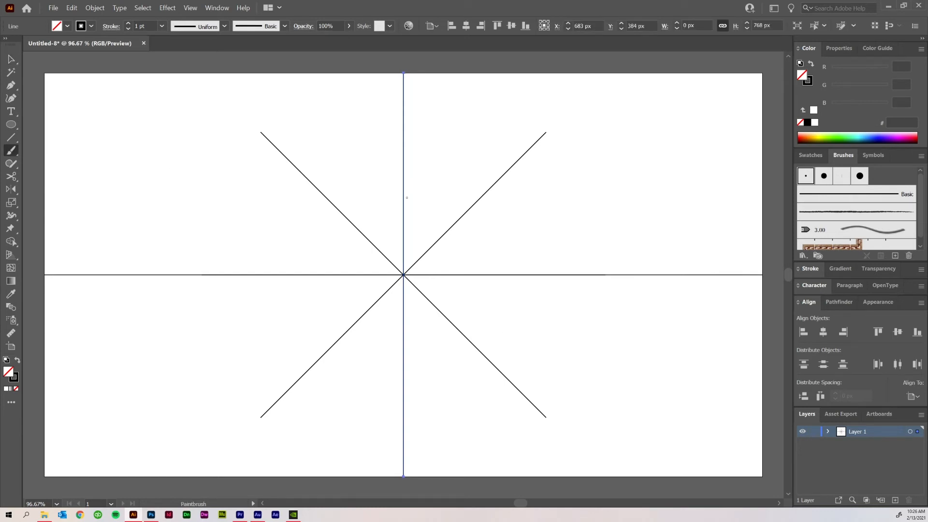
Paint a short curved 3 pt round black stroke above the centre between the vertical and diagonal guides
click(806, 176)
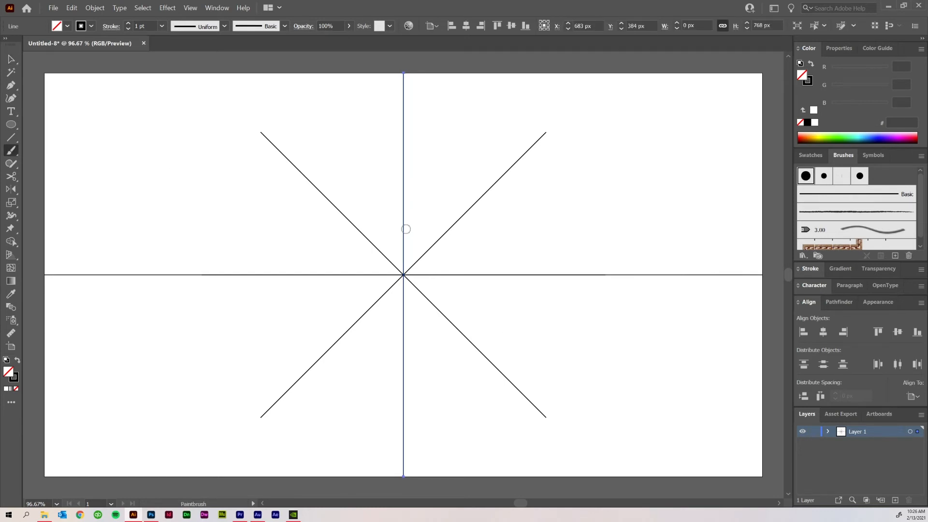
mouse_move(402, 216)
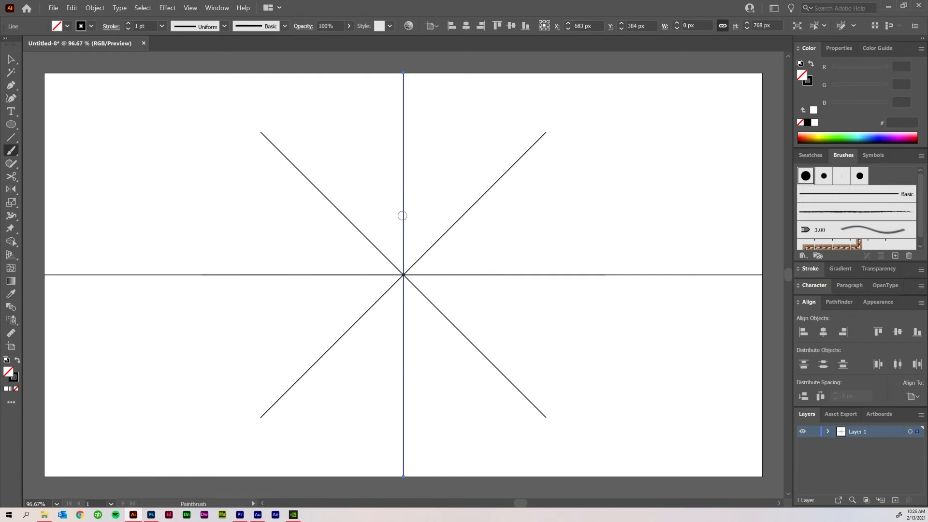
drag(401, 213, 421, 243)
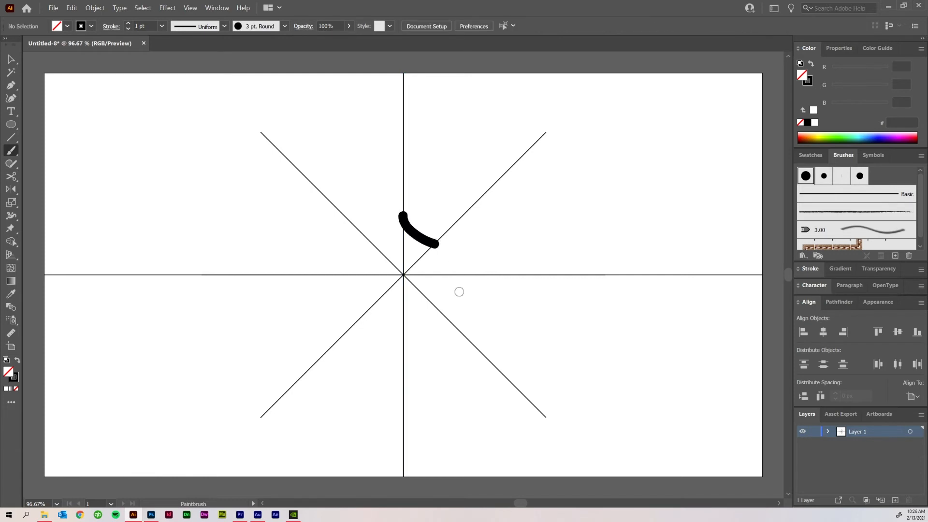
click(10, 59)
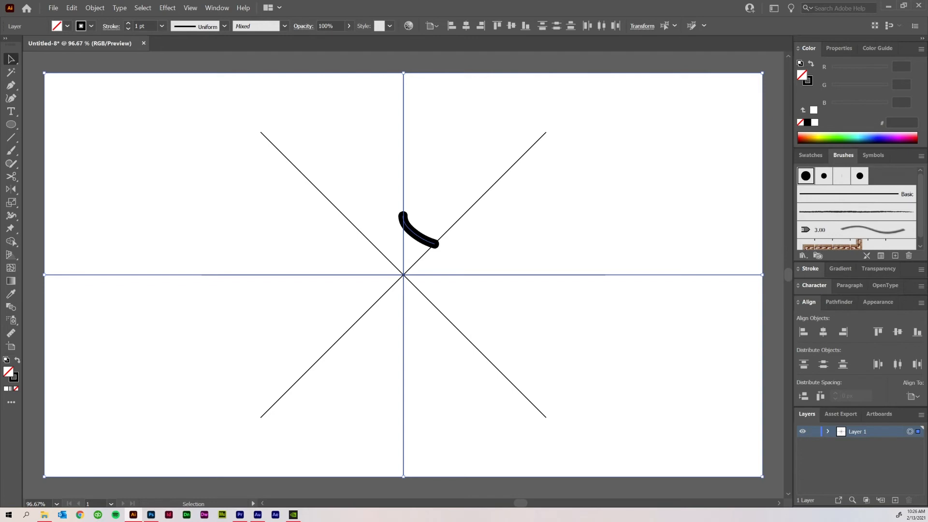
Apply a Transform effect with 1 copy, Reflect X and 0° angle to mirror the stroke into a peaked arch
click(167, 7)
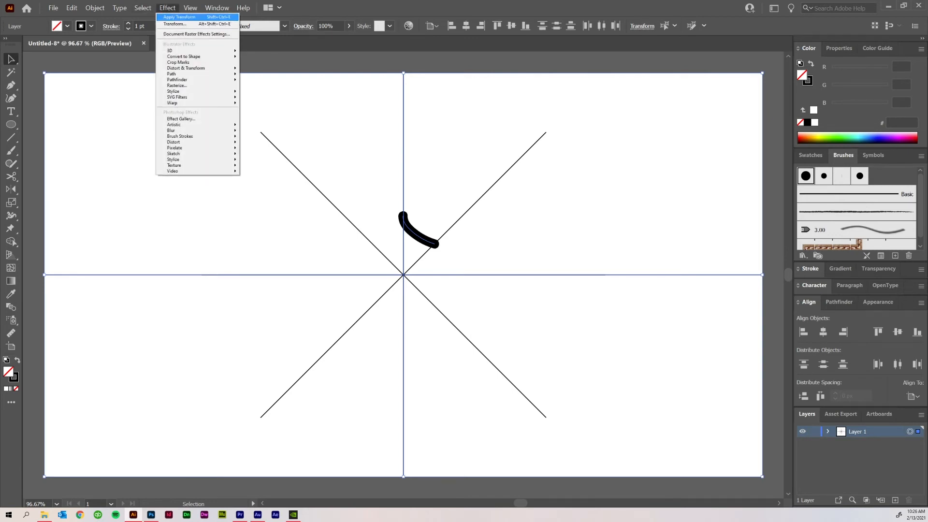
click(175, 23)
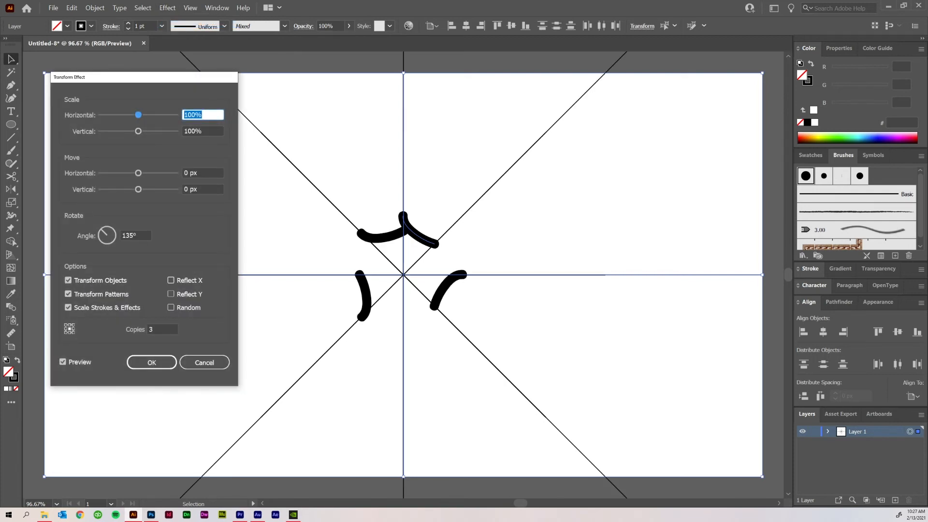
click(163, 328)
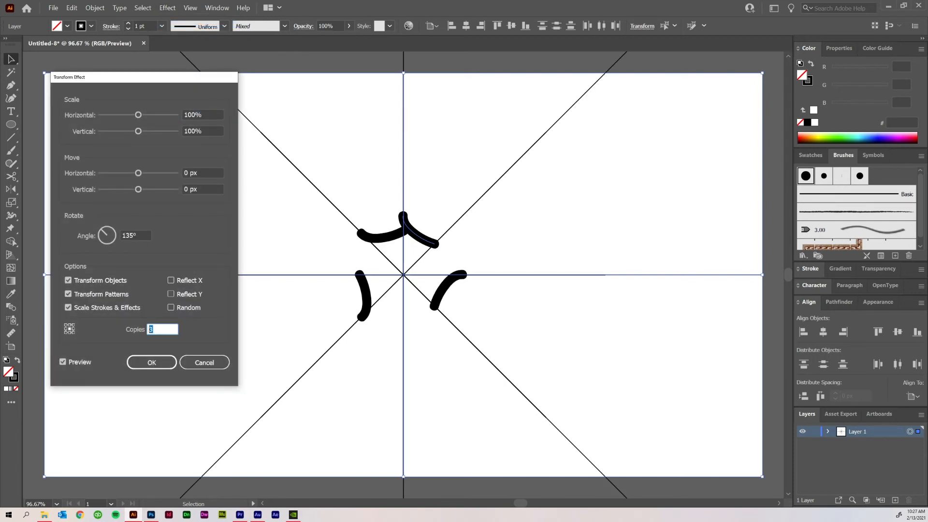
text(1)
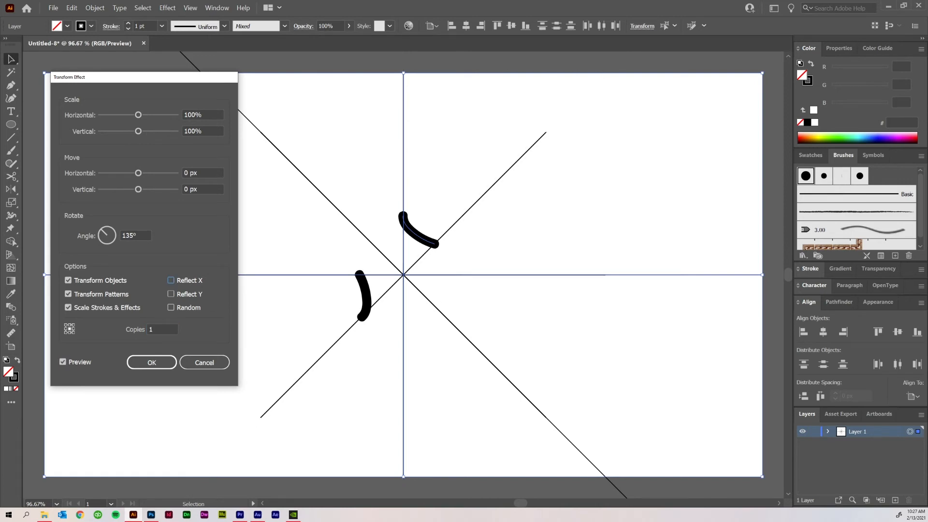
click(171, 281)
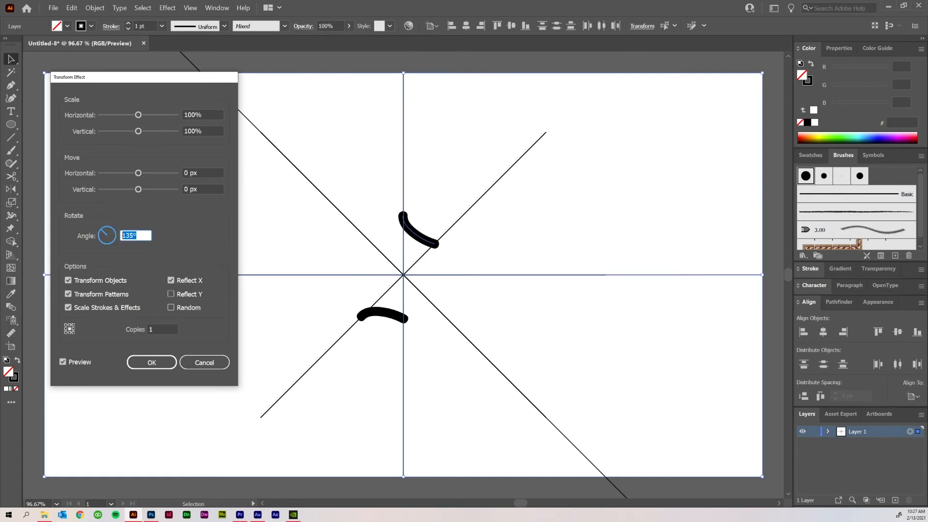
text(0)
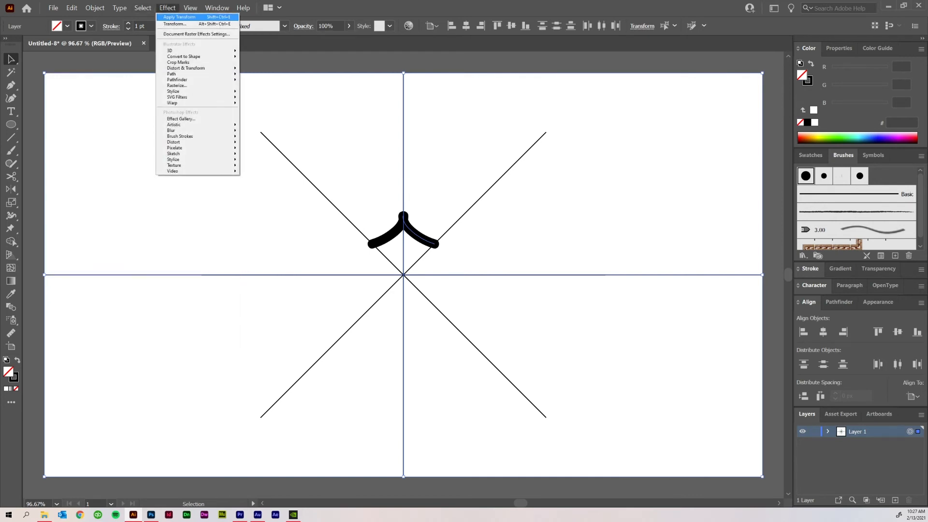
click(175, 25)
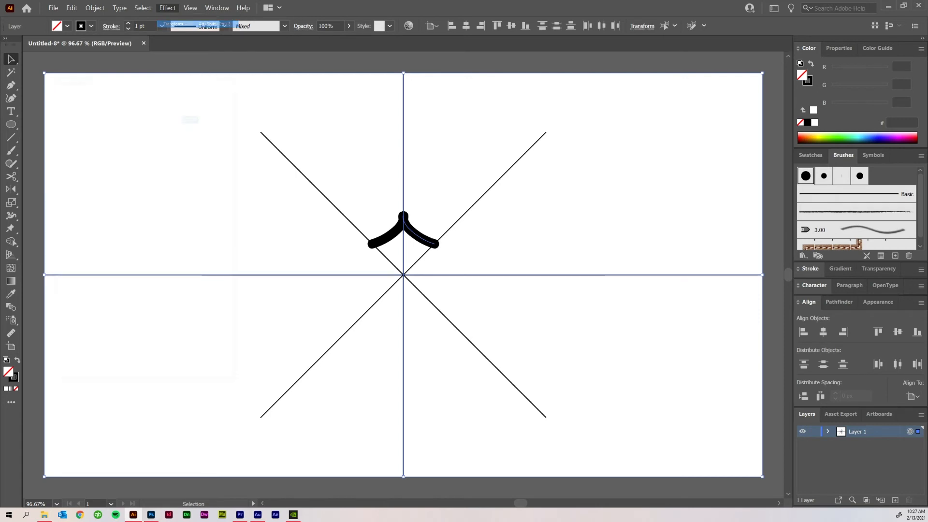
Apply a second Transform effect with 90° angle and 3 copies, closing the arch into a four-pointed star
click(168, 8)
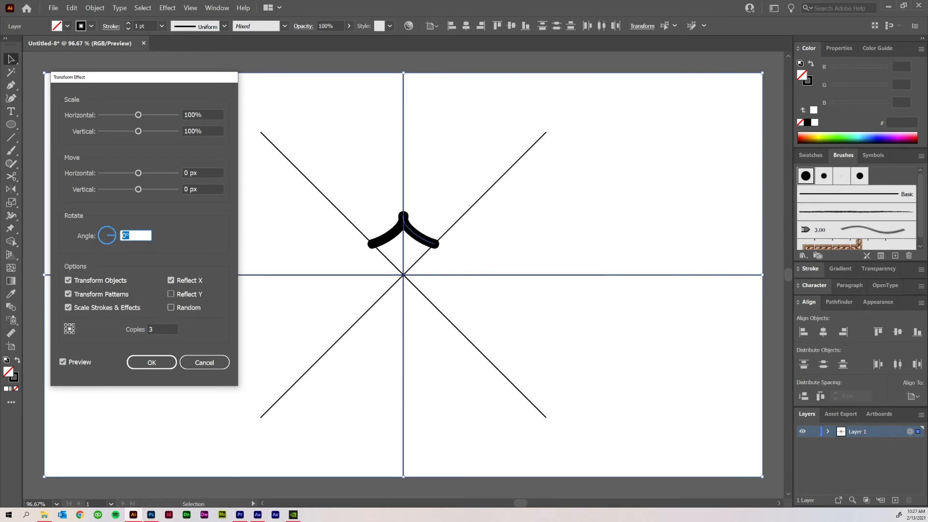
text(90)
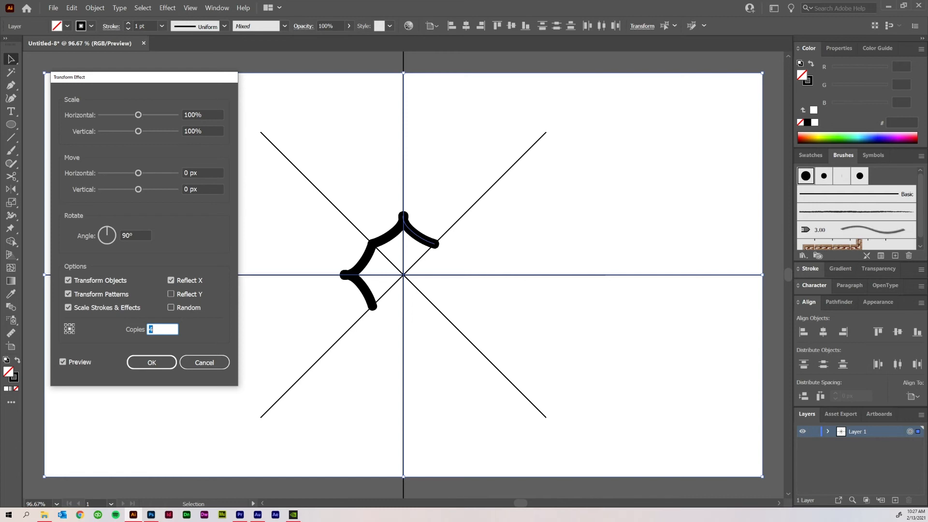
text(6)
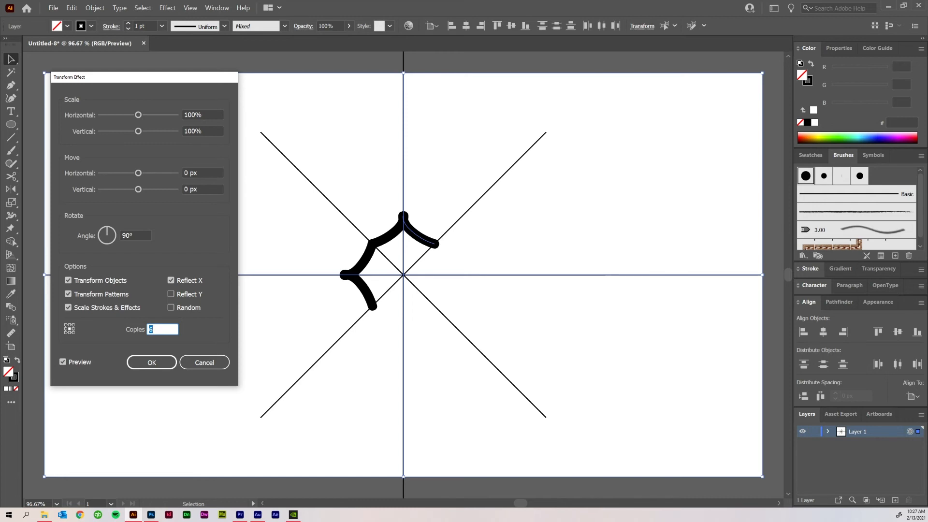
text(4)
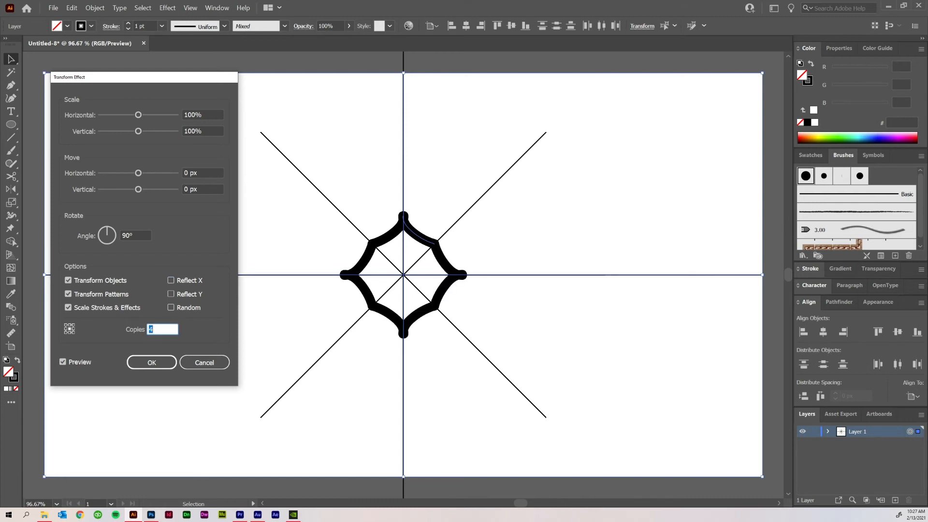
text(3)
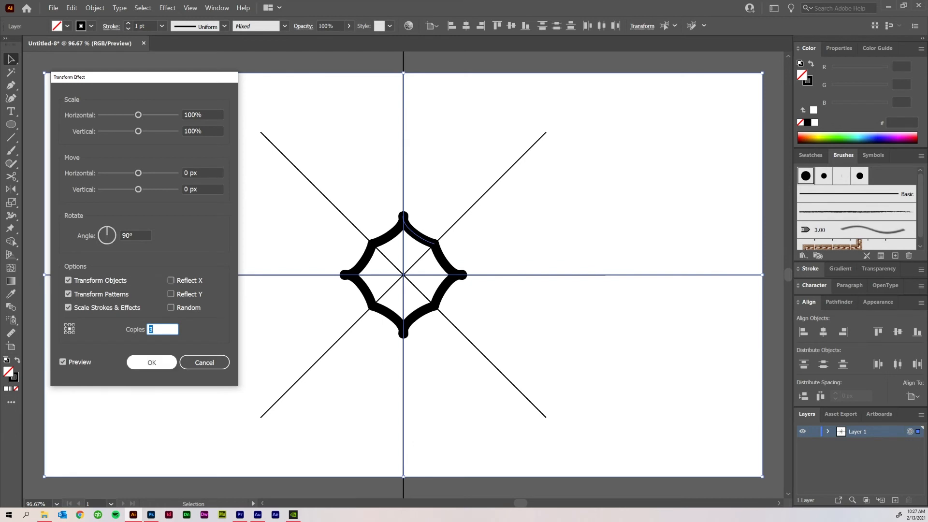
click(152, 362)
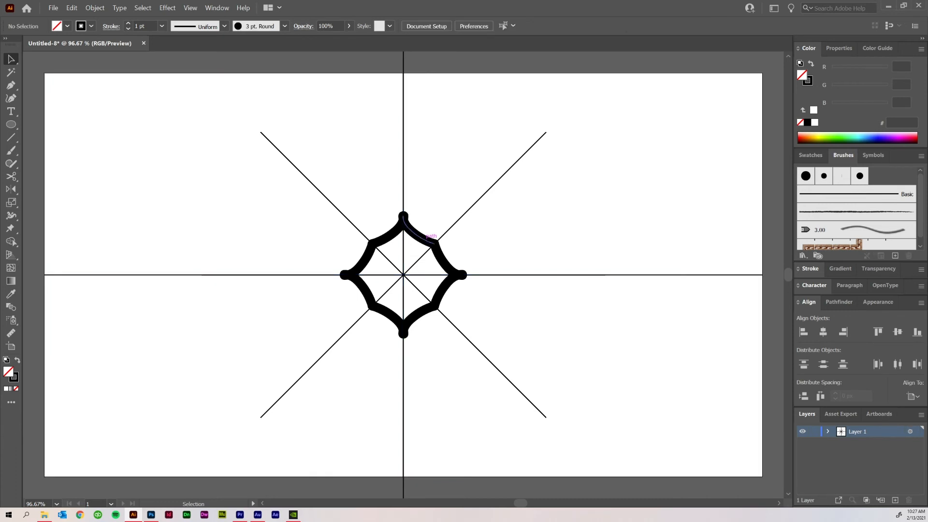
Draw a rectangle slice over the star and snap its corner onto the guides' centre, then list the layer contents
click(421, 237)
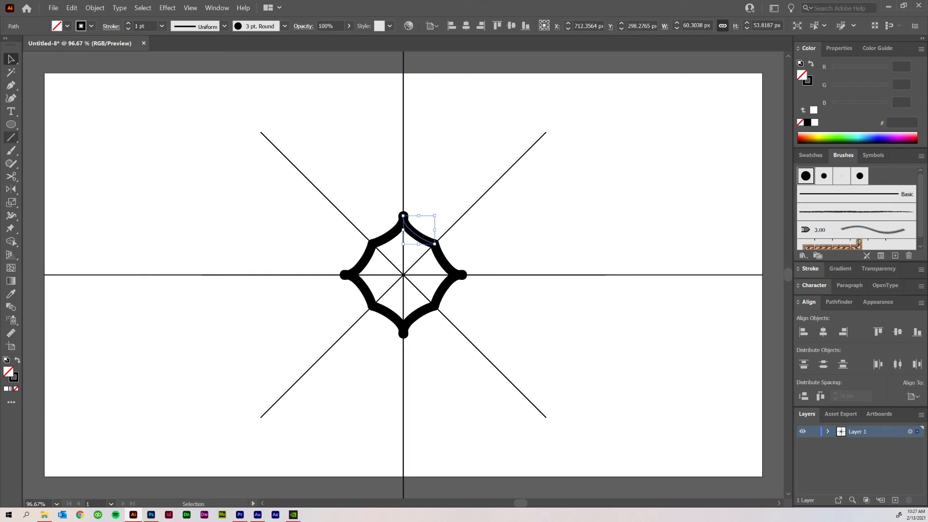
click(10, 125)
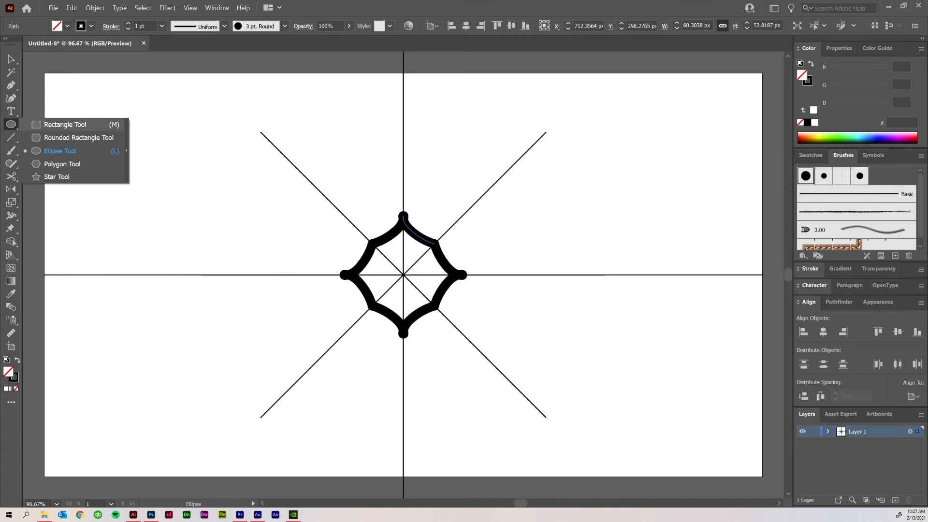
click(65, 125)
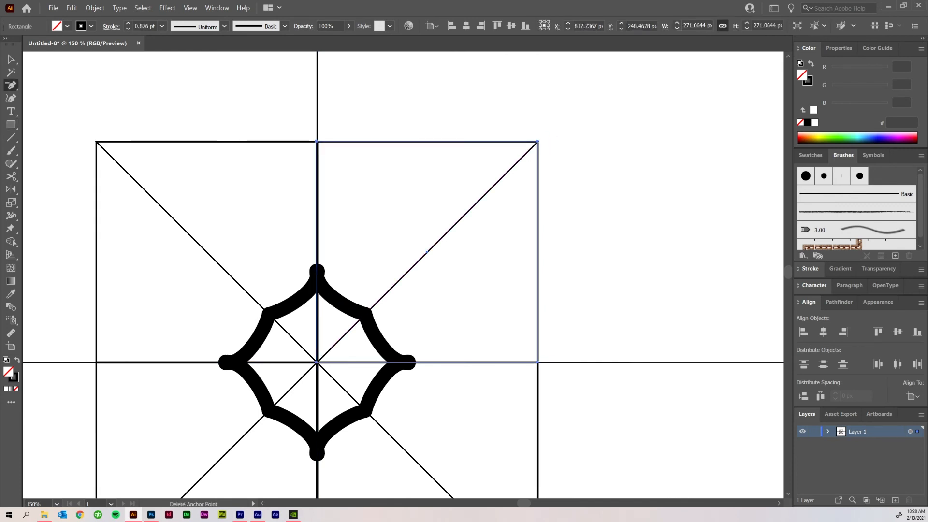
mouse_move(537, 360)
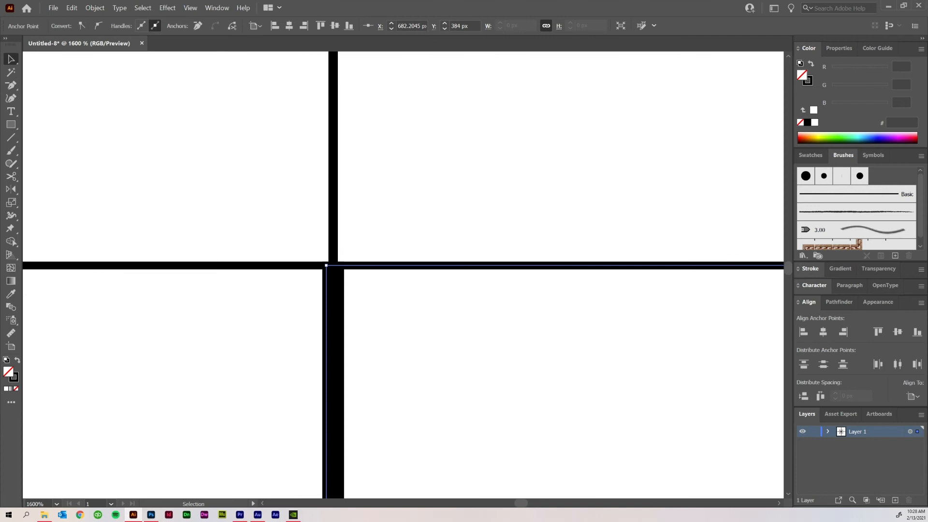
drag(326, 267, 333, 267)
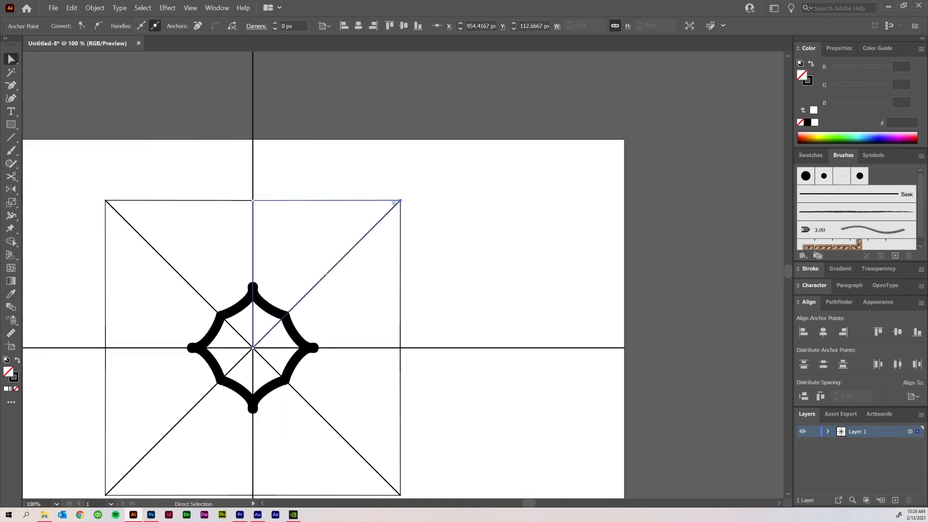
click(829, 431)
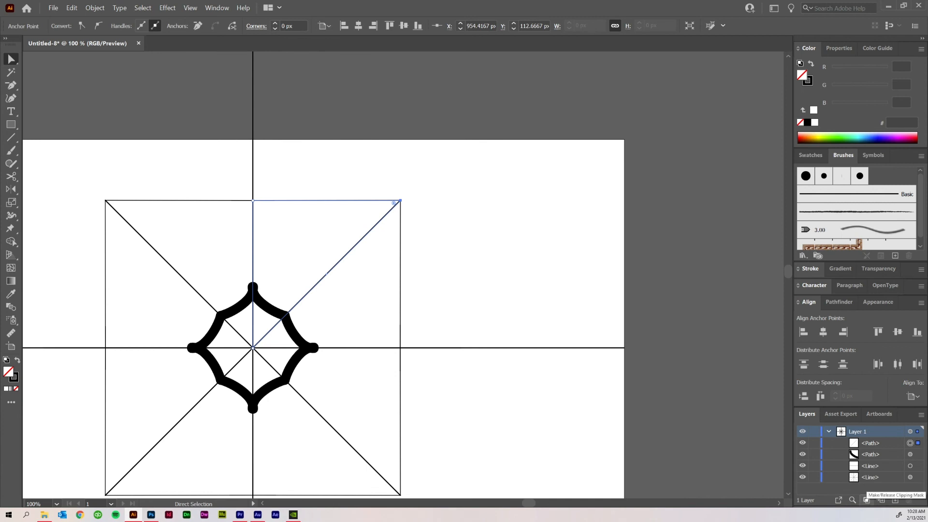
Make the slice path a clipping mask for the brush-stroke star drawing
click(896, 500)
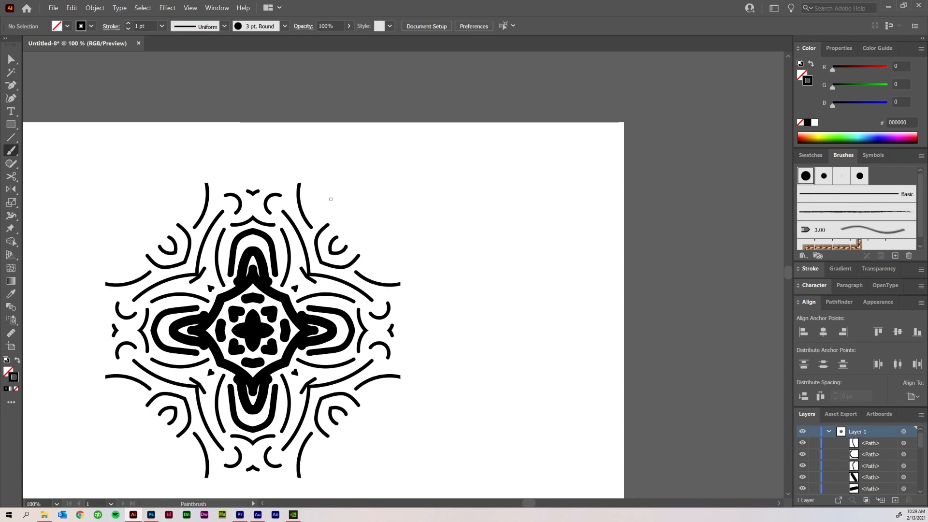
mouse_move(340, 247)
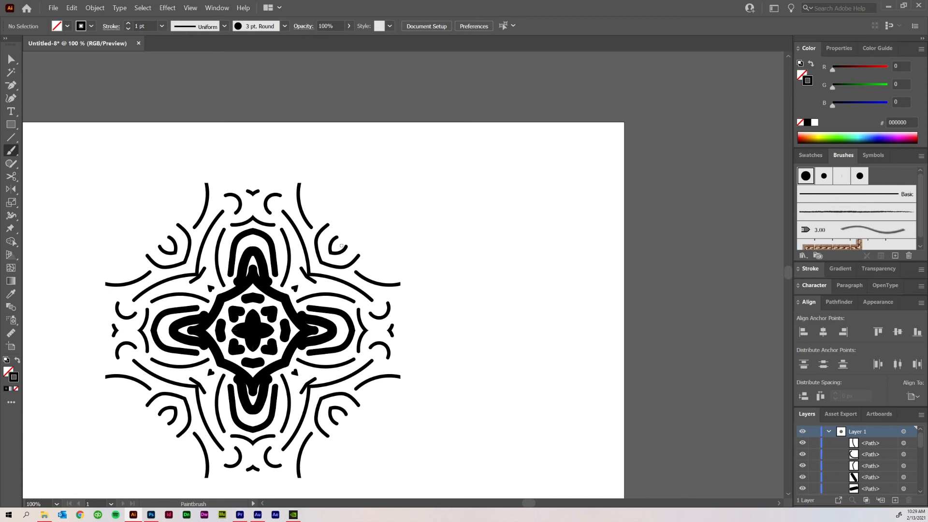
mouse_move(336, 273)
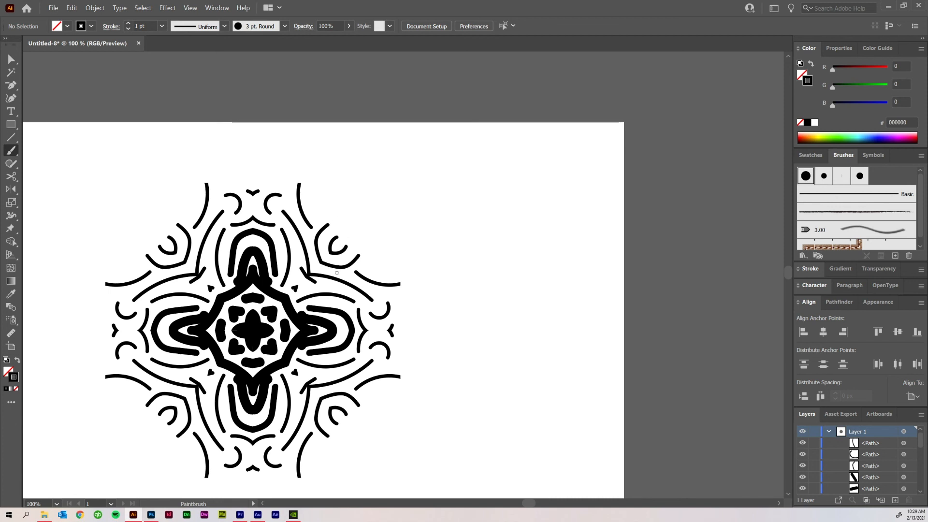